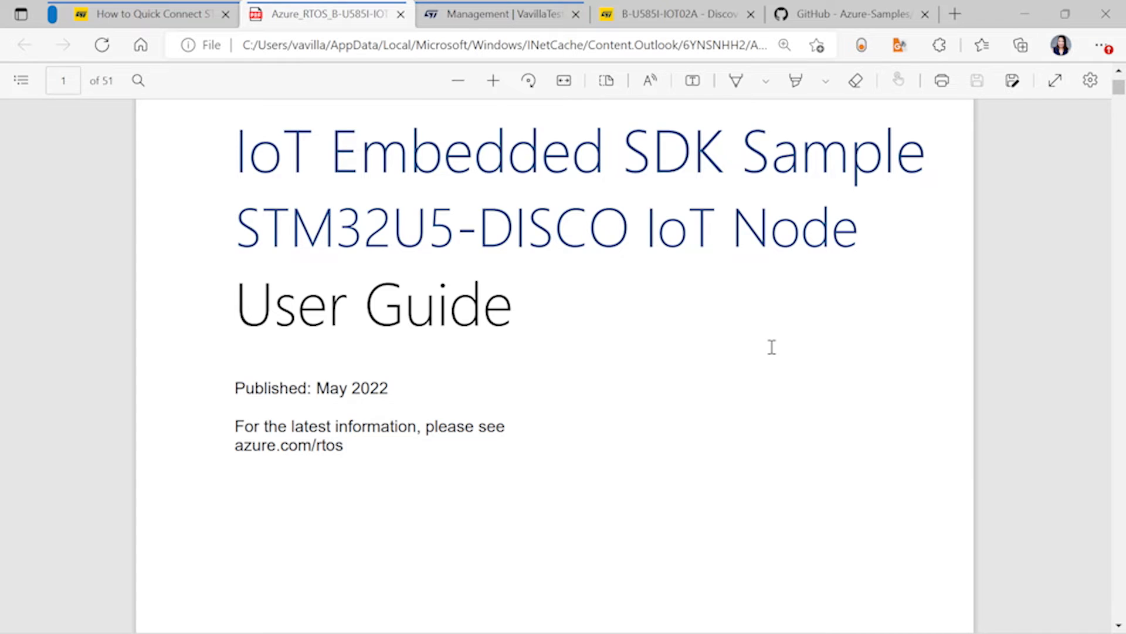
Step: Scroll through the Getting Started prerequisites of the STM32U5 user guide PDF
scroll(down, 3)
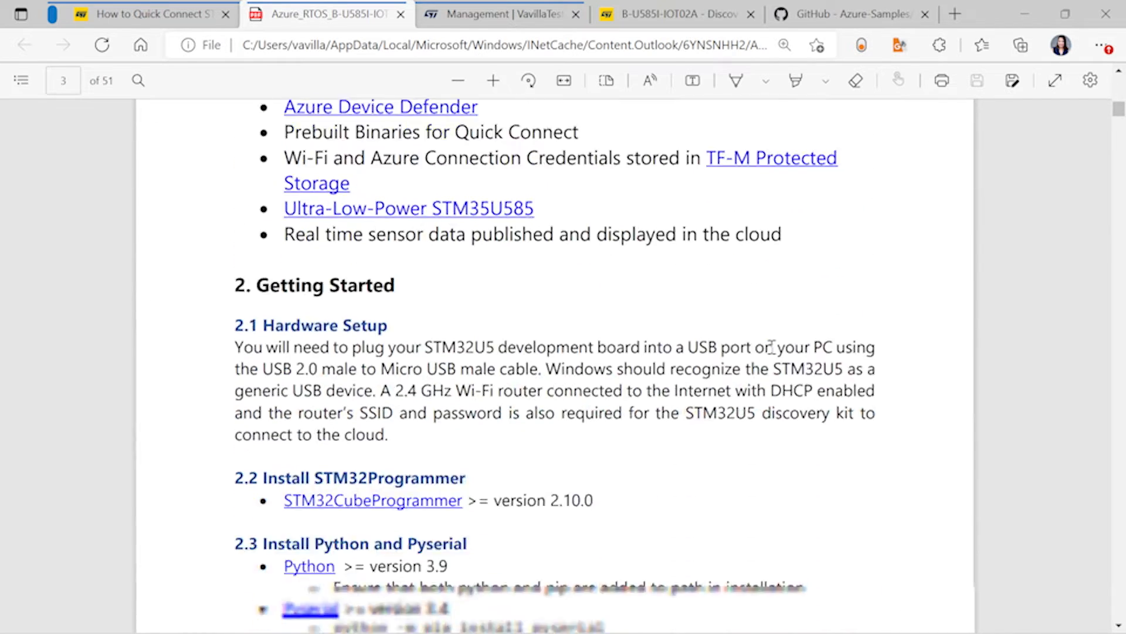
scroll(down, 3)
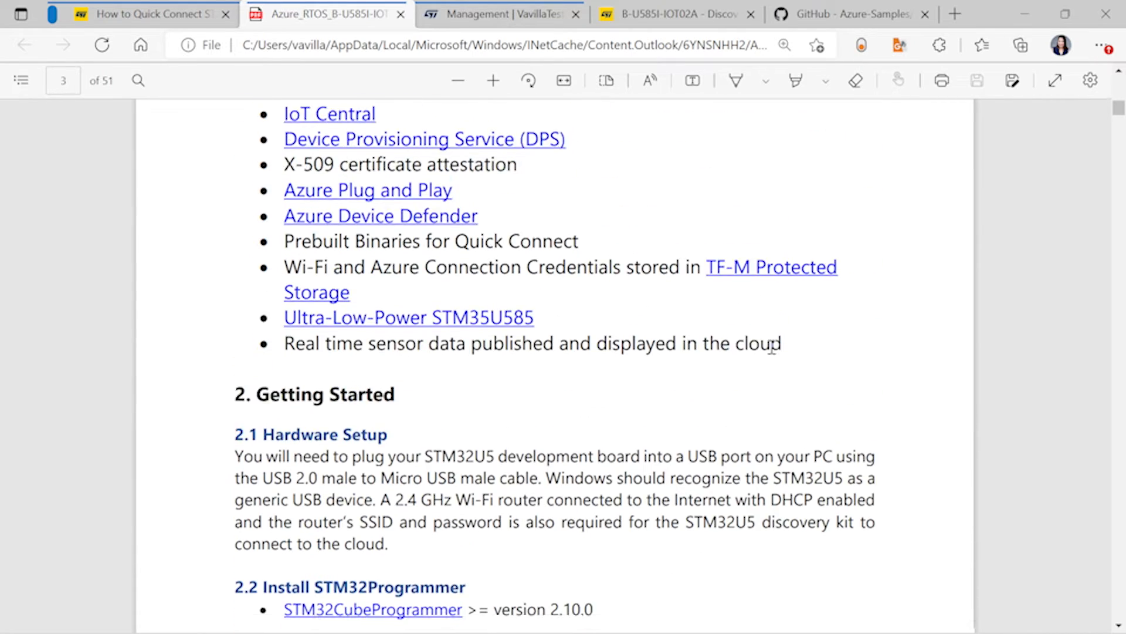
scroll(down, 3)
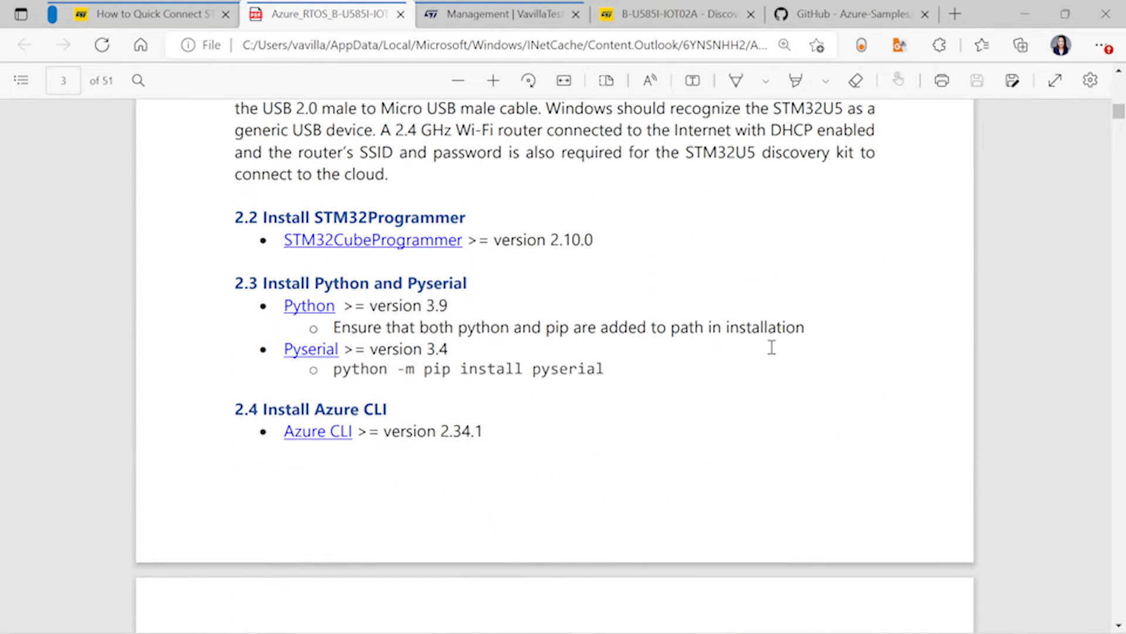
scroll(down, 3)
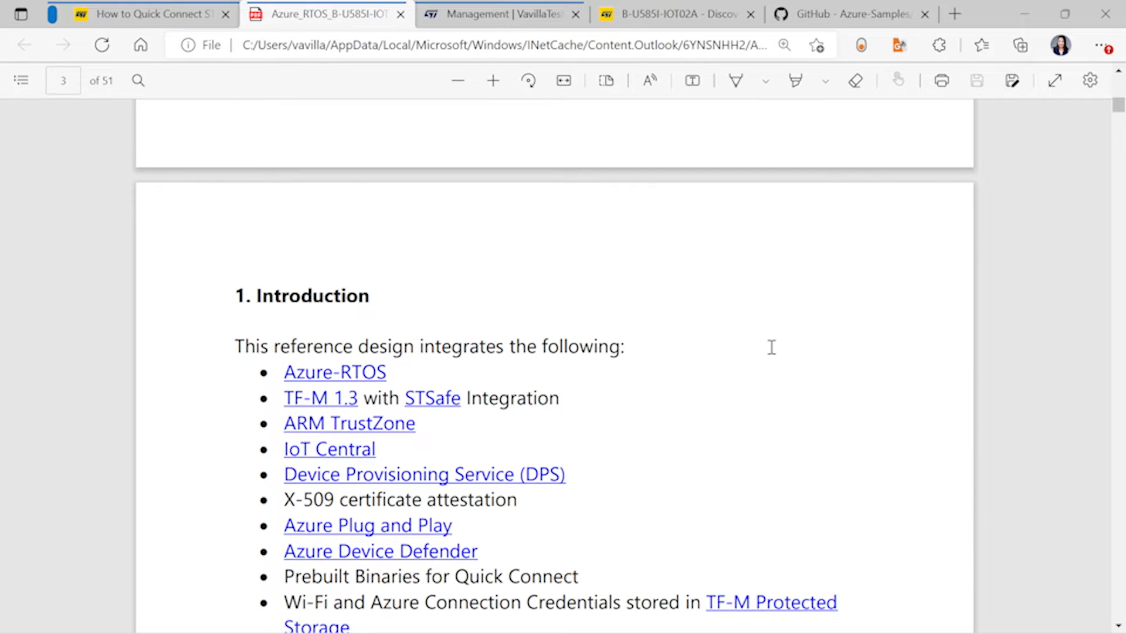
scroll(down, 3)
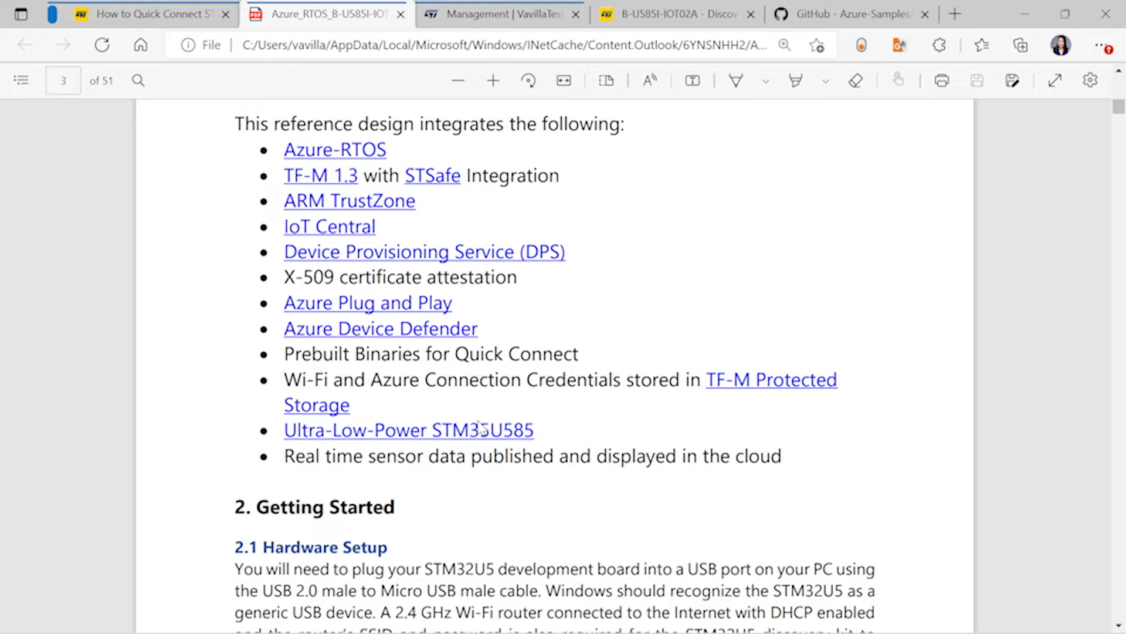
scroll(down, 3)
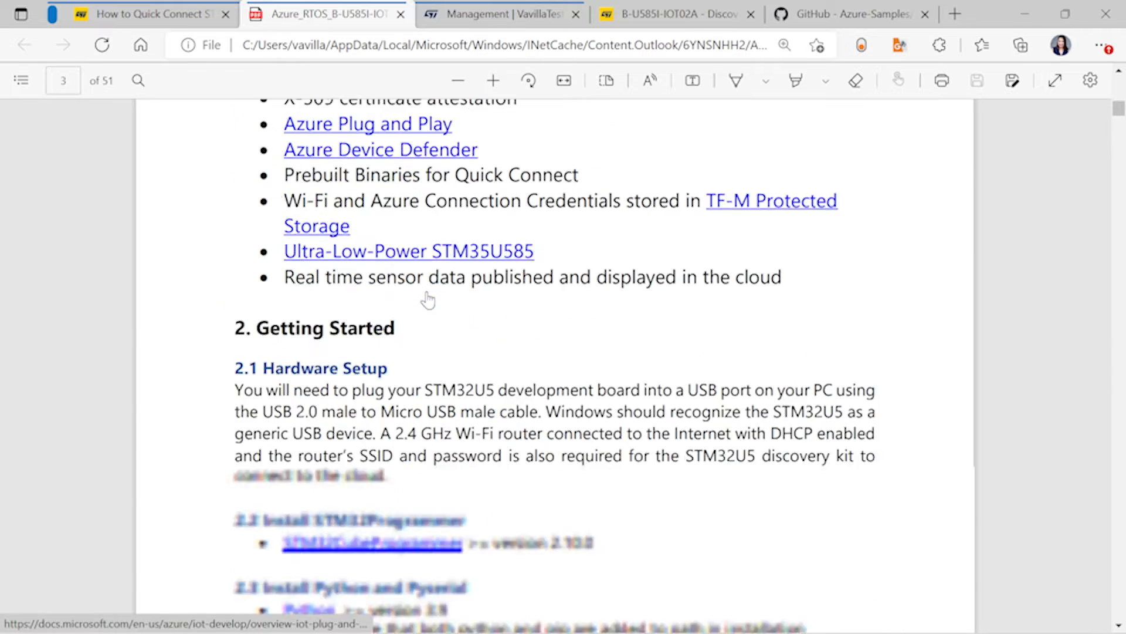
scroll(down, 3)
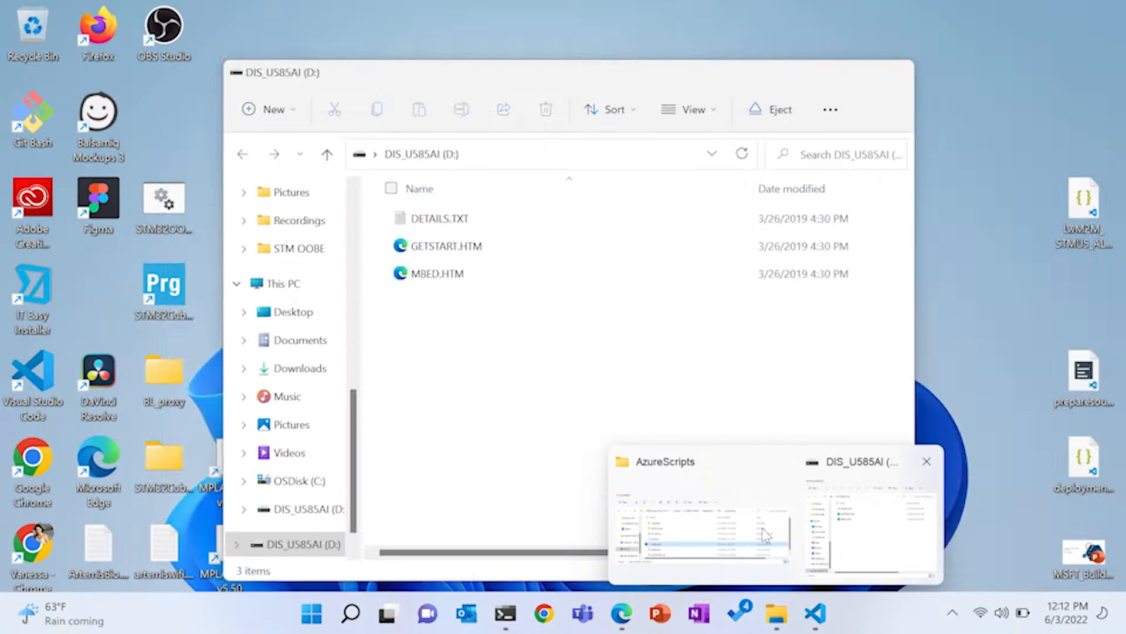
Step: Maximize the AzureScripts folder window and select STM32U5_QuickConnect.py
click(701, 517)
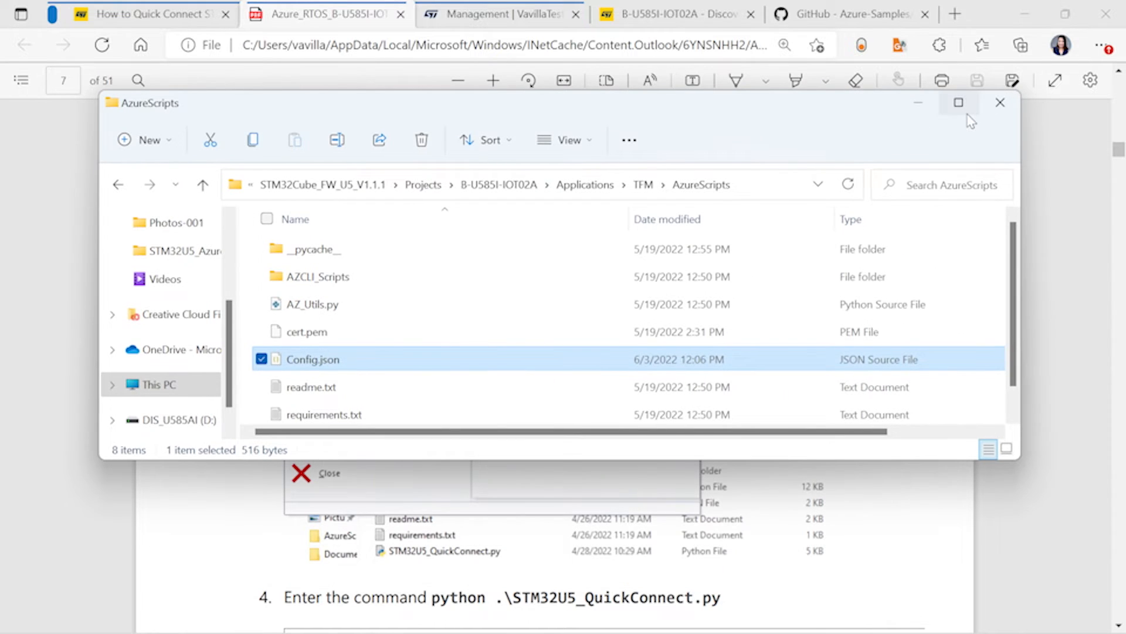
click(958, 102)
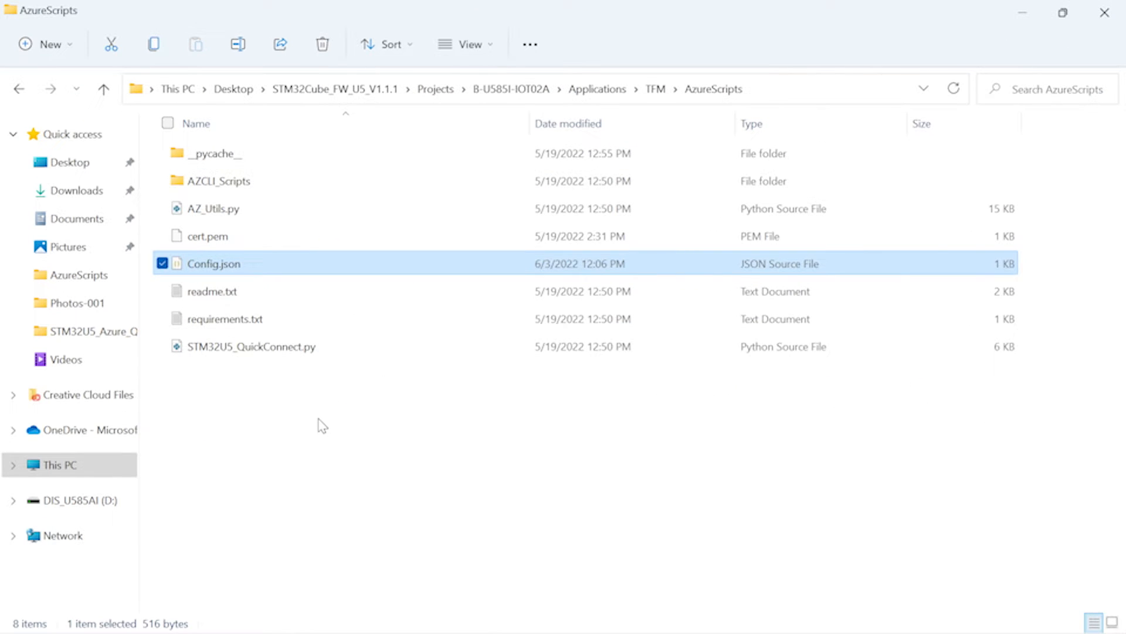
click(250, 347)
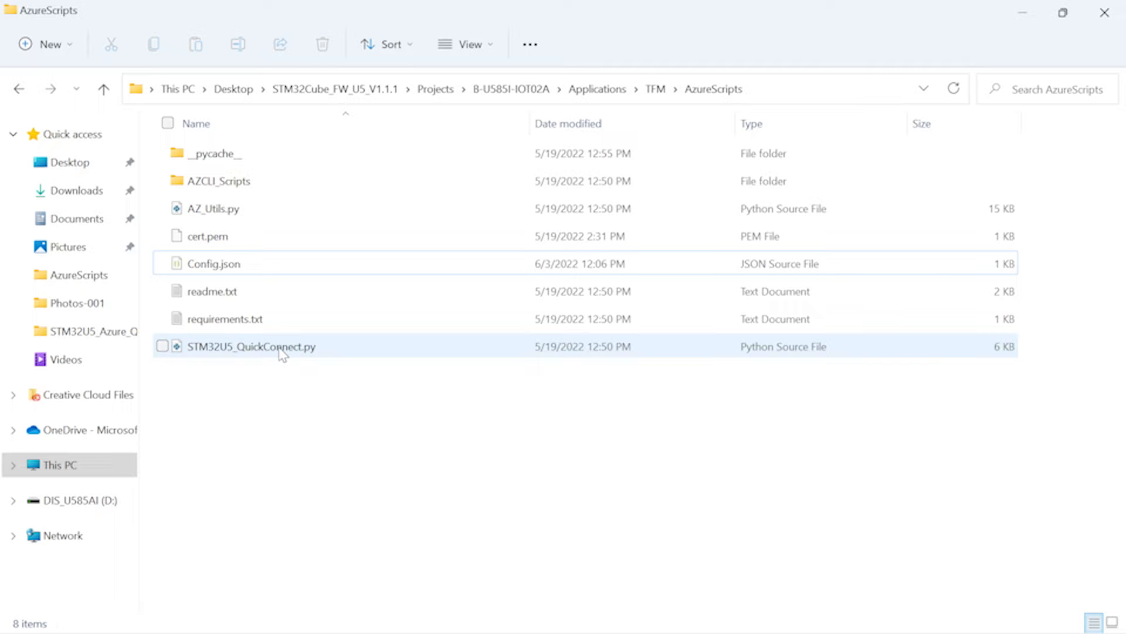
mouse_move(271, 175)
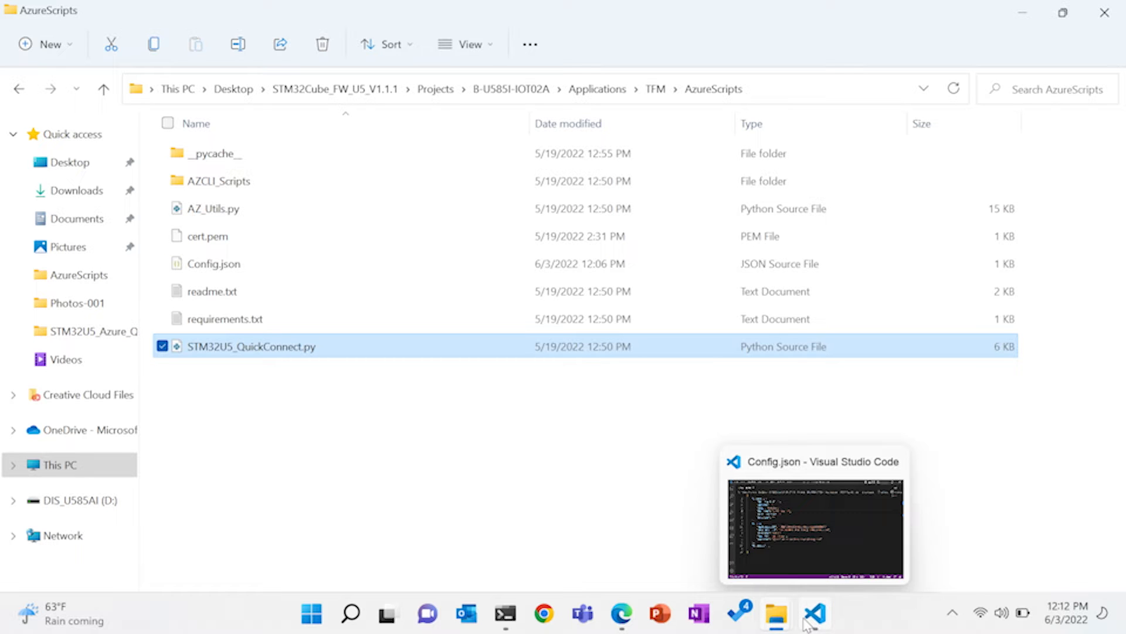
mouse_move(434, 623)
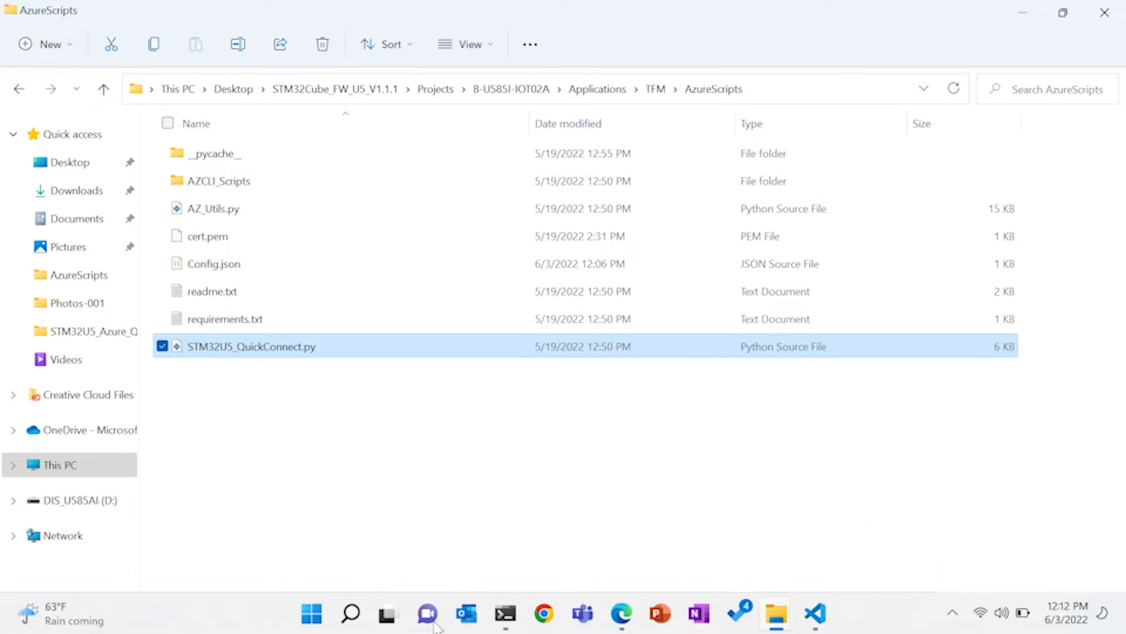
Step: Run python .\STM32U5_QuickConnect.py in PowerShell, answering y then n to the subscription prompts
click(505, 614)
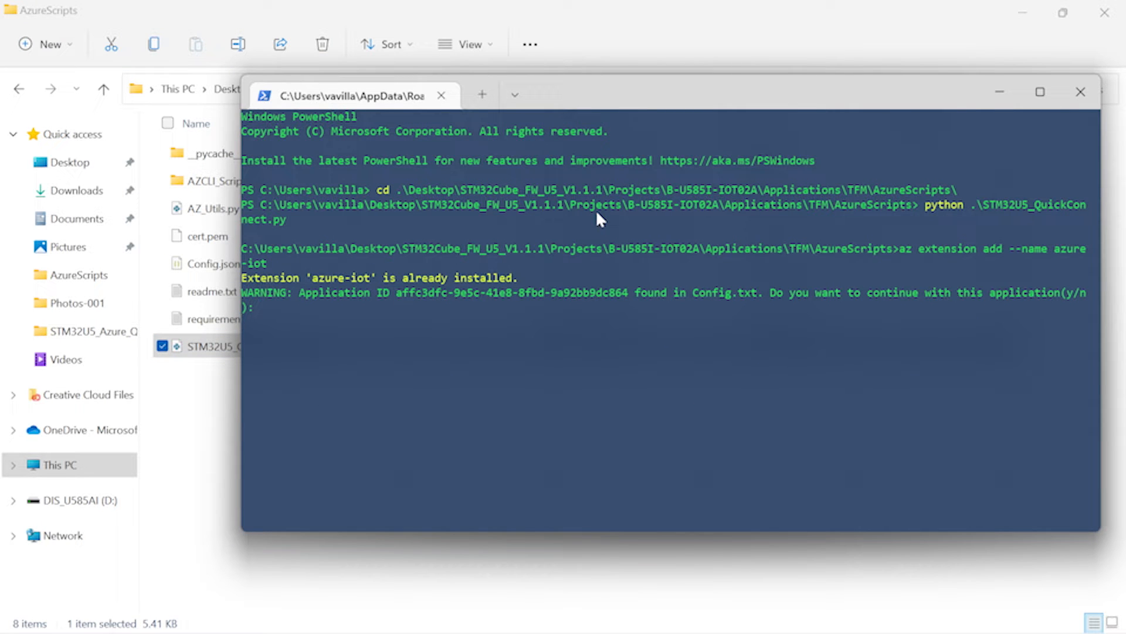
mouse_move(495, 344)
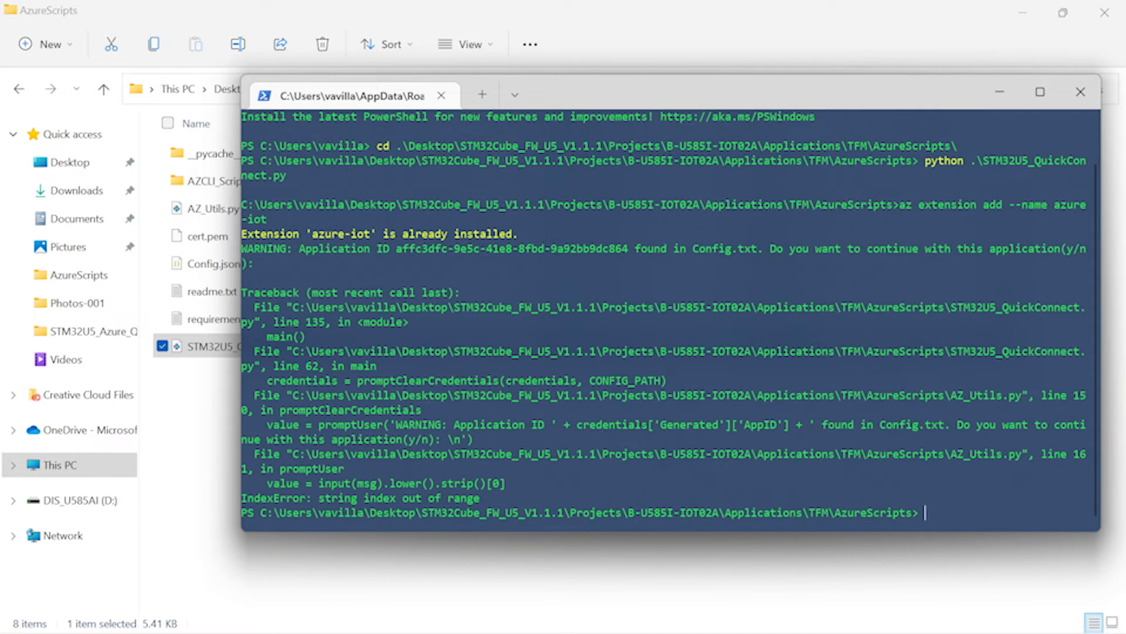
text(python .\STM32U5_QuickConnect.py)
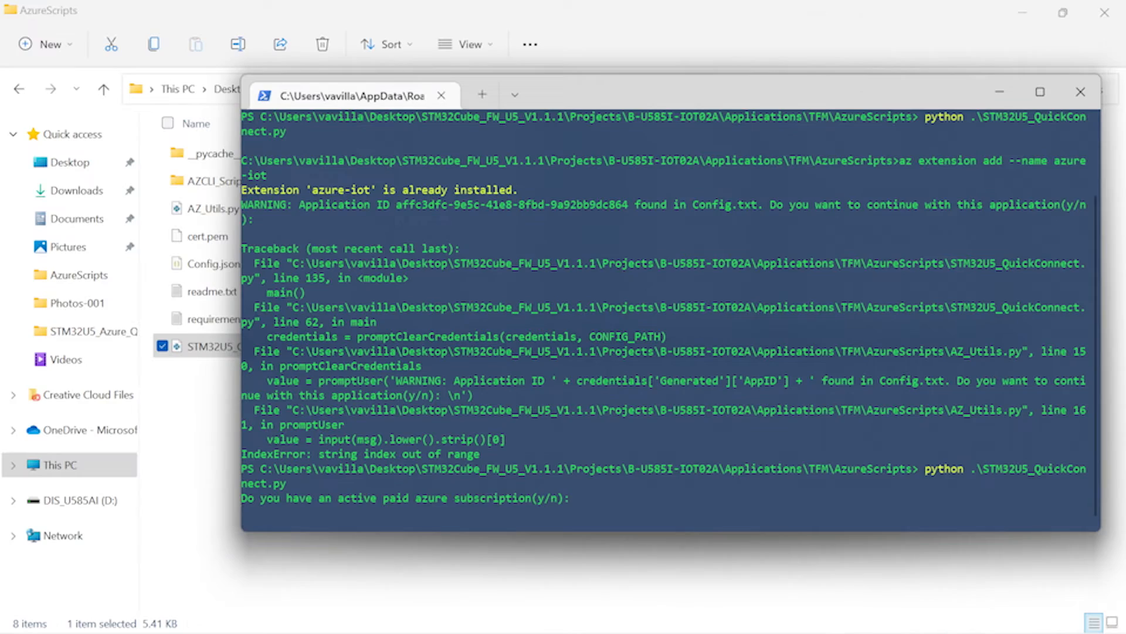
text(y)
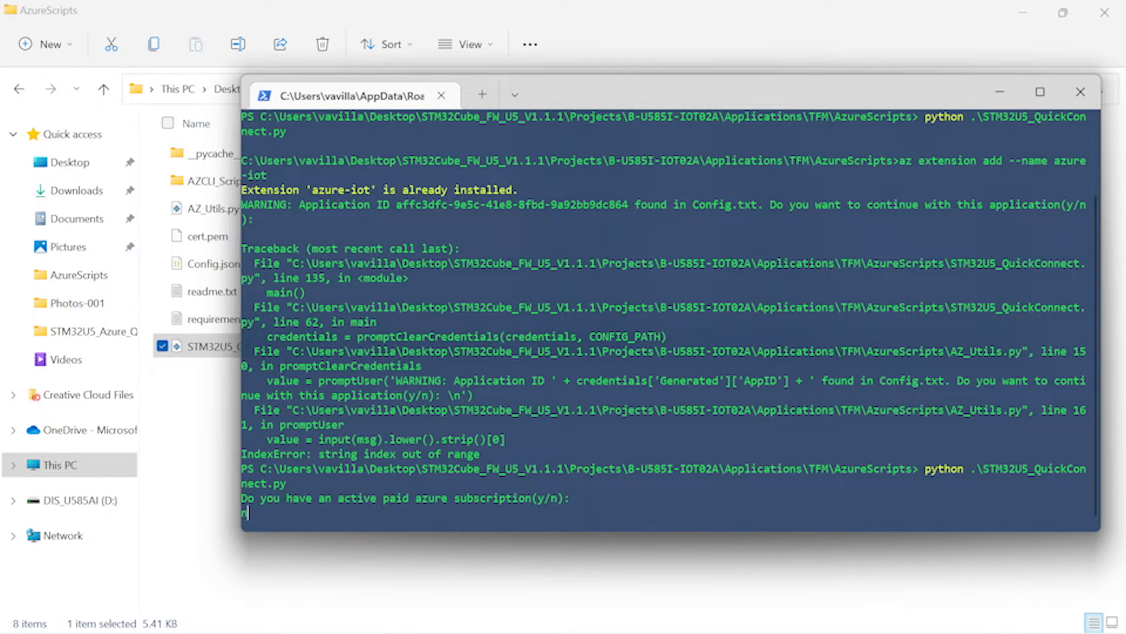
text(n)
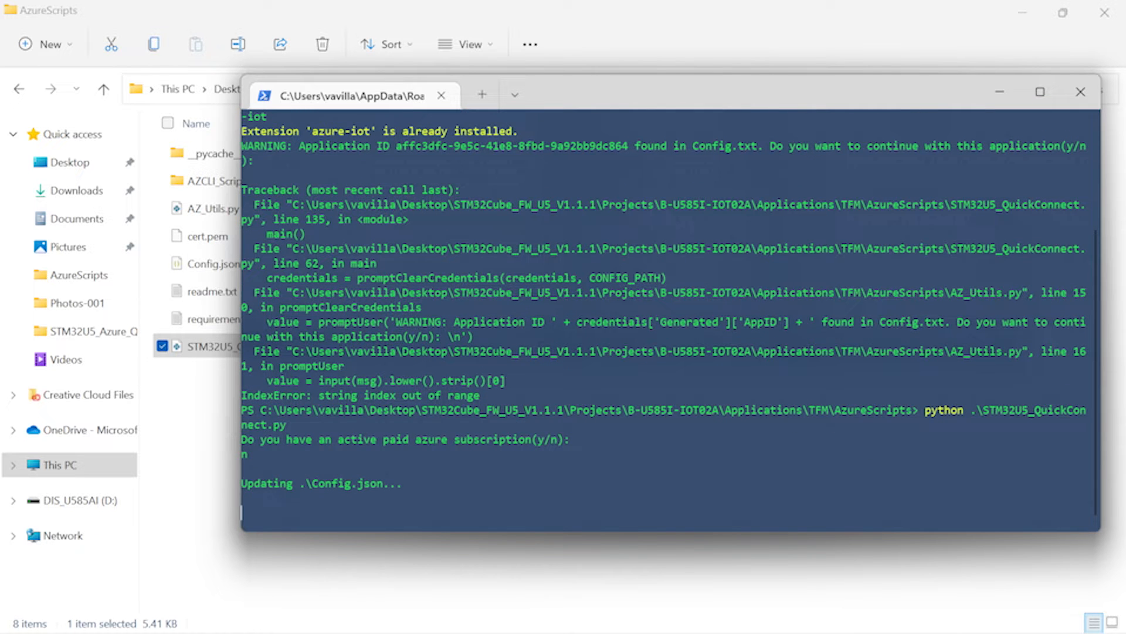
scroll(down, 3)
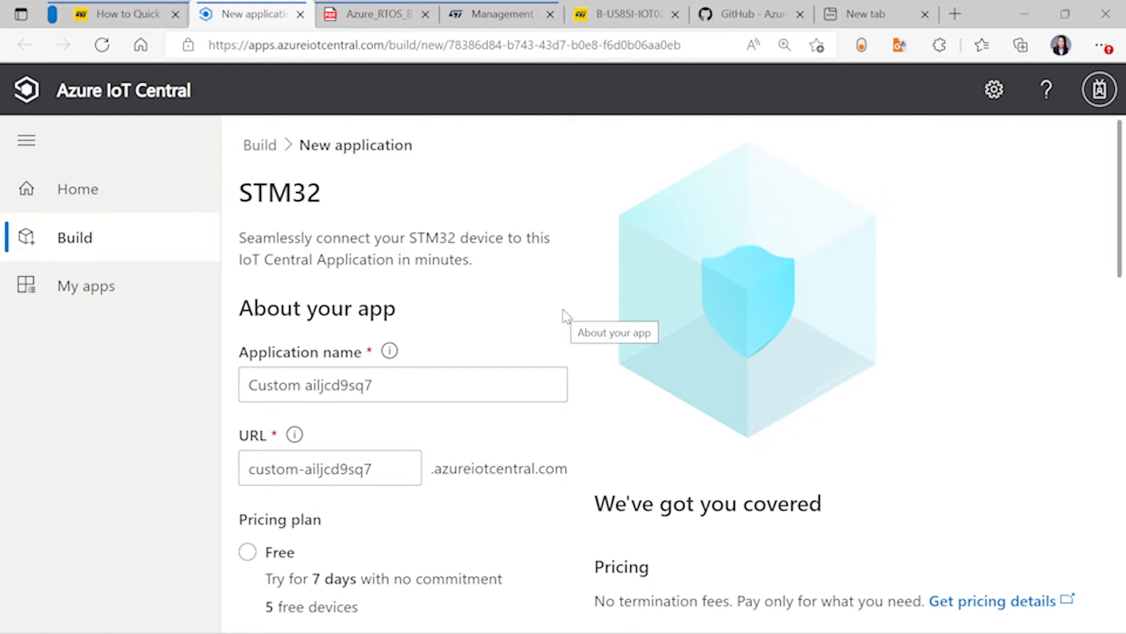
Step: Name the new IoT Central application Reactor42 and create it
click(402, 384)
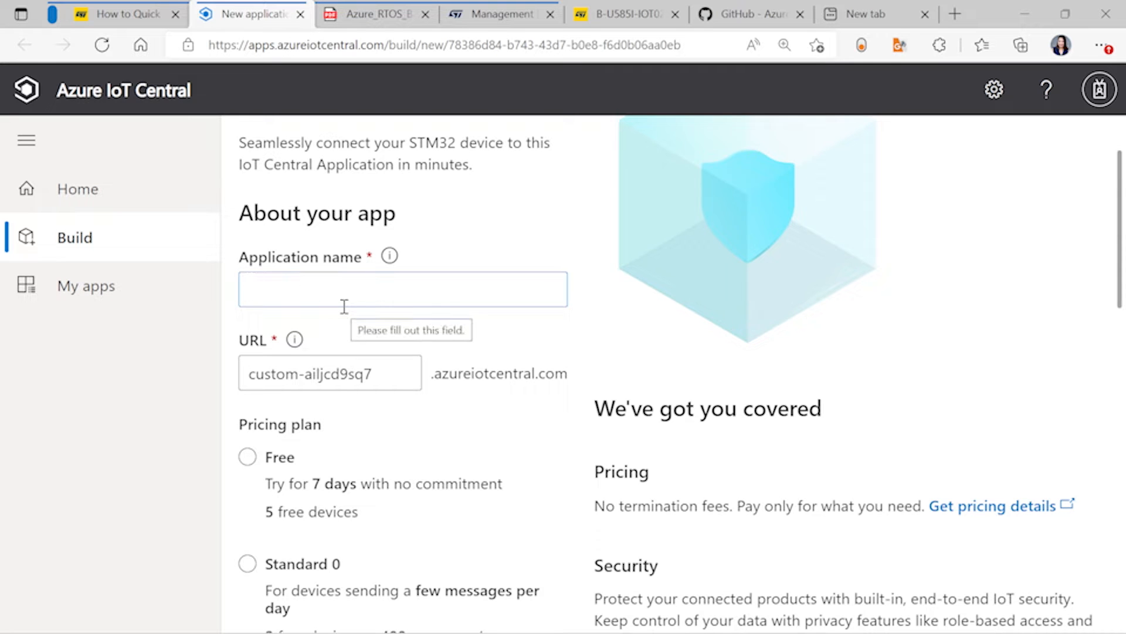
text(R)
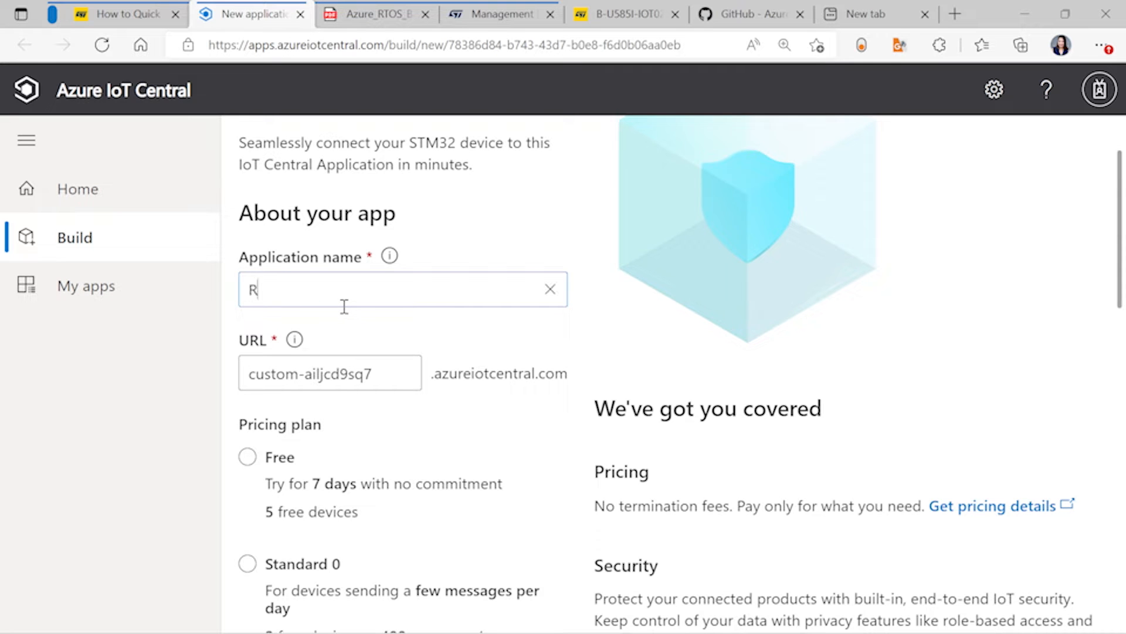
text(eactor)
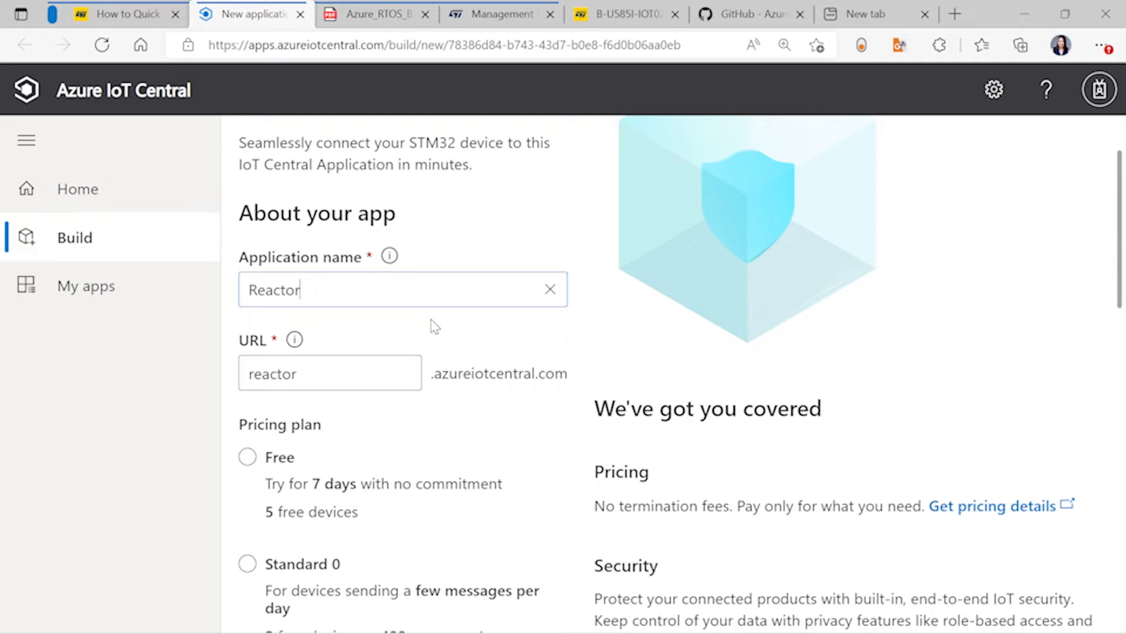
text(42)
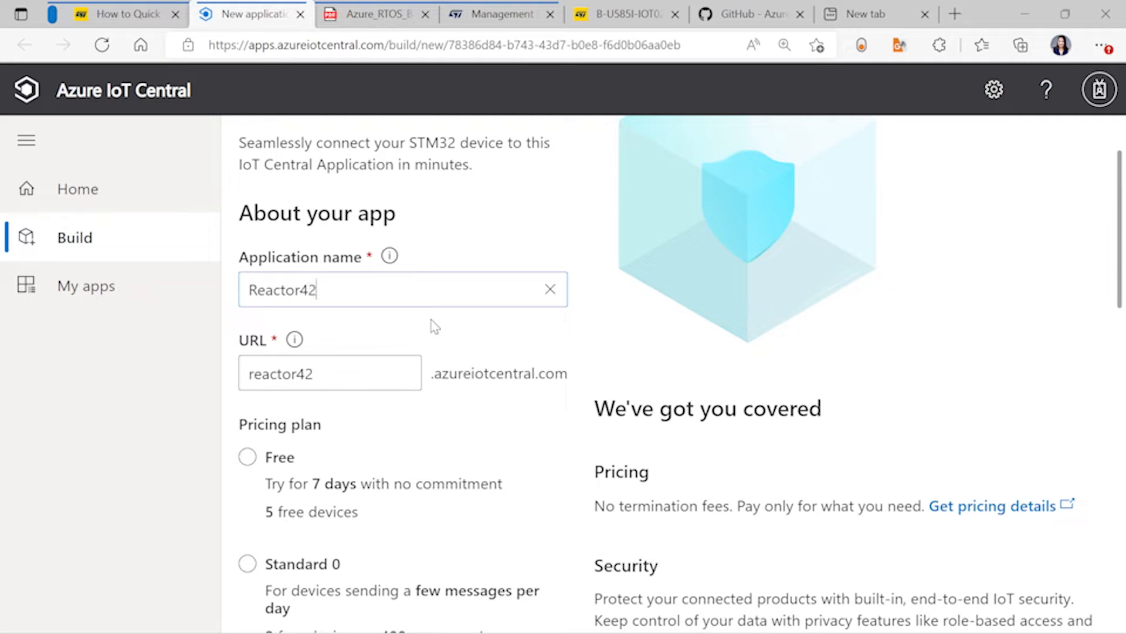
click(283, 597)
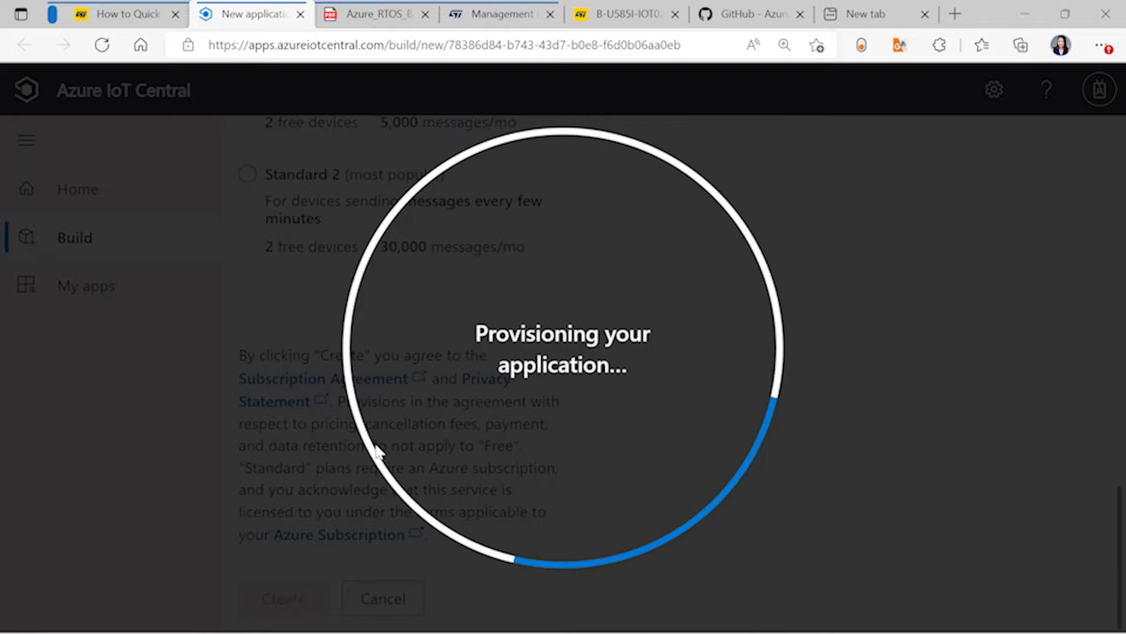
mouse_move(925, 273)
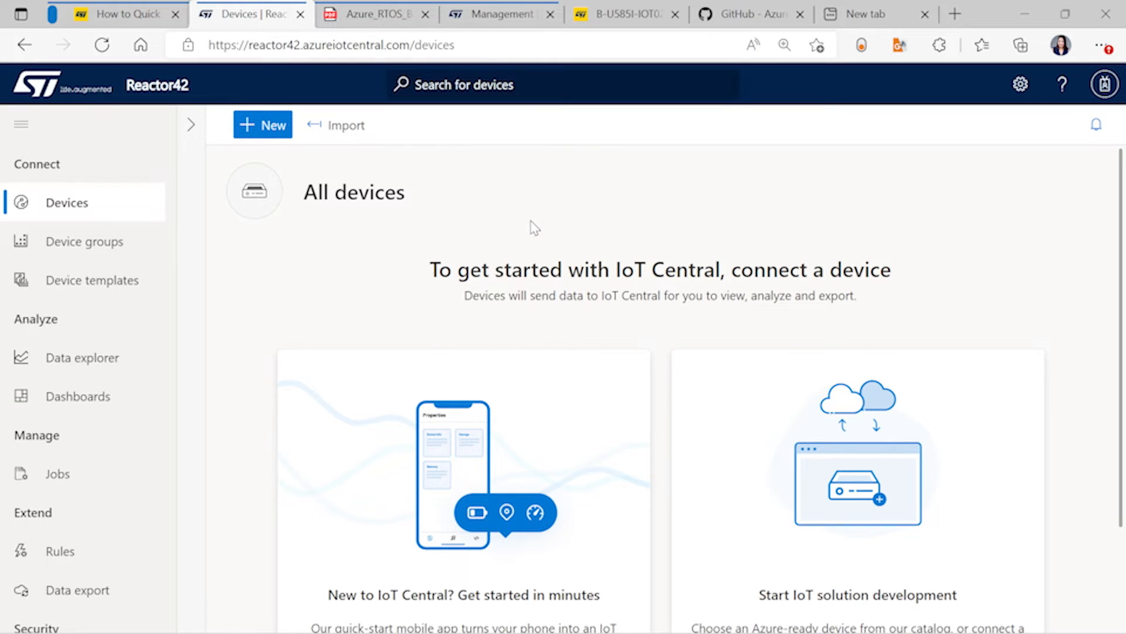
mouse_move(440, 182)
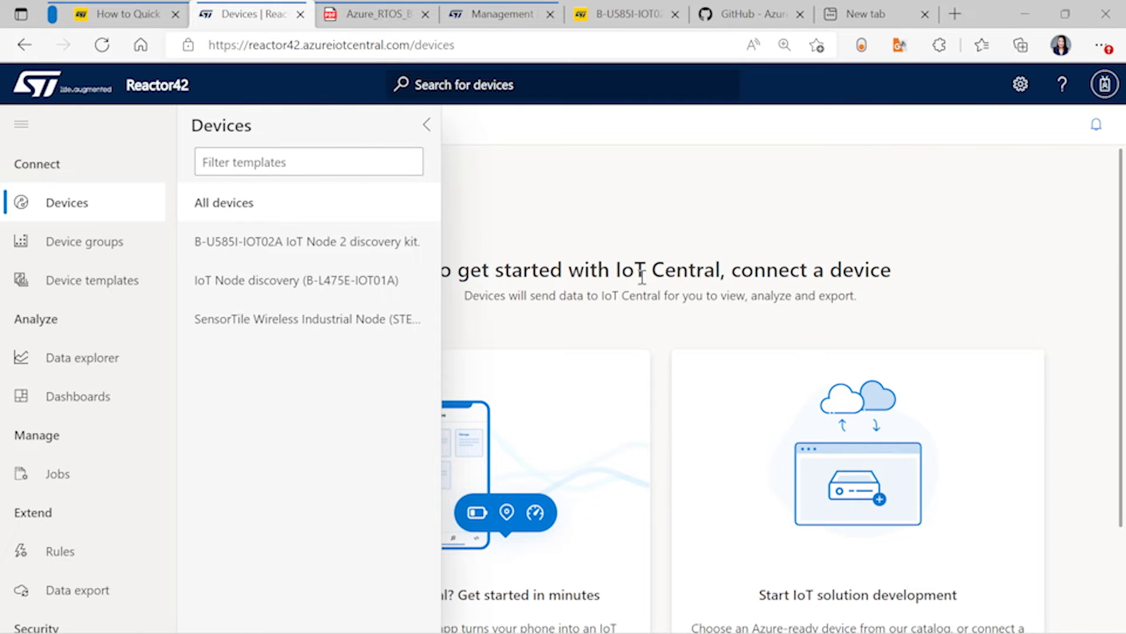
mouse_move(643, 279)
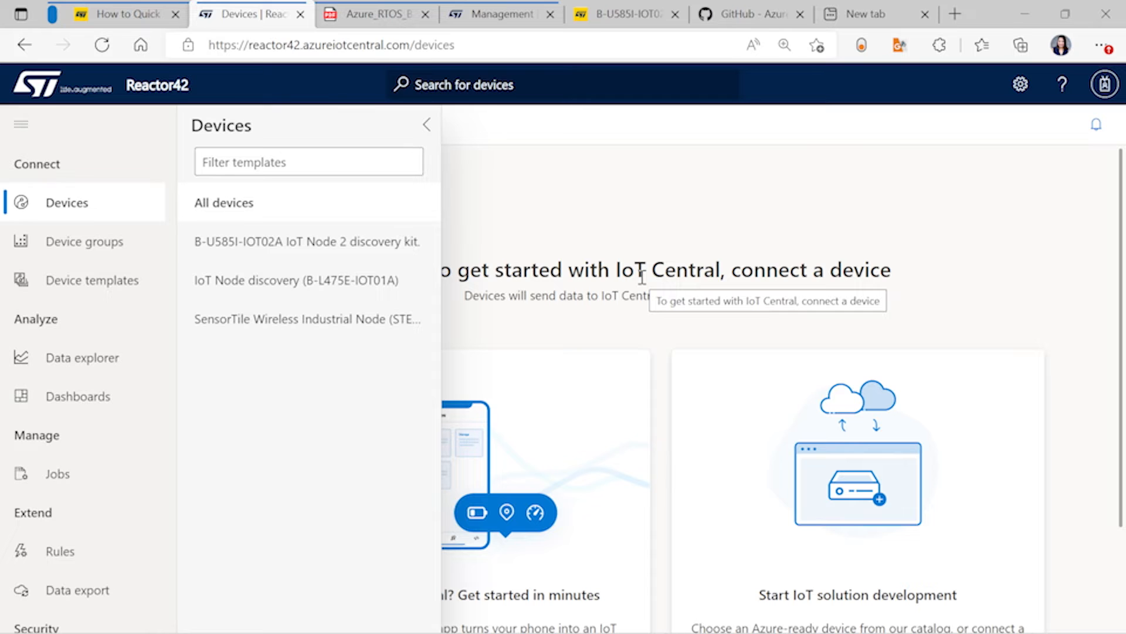
mouse_move(528, 289)
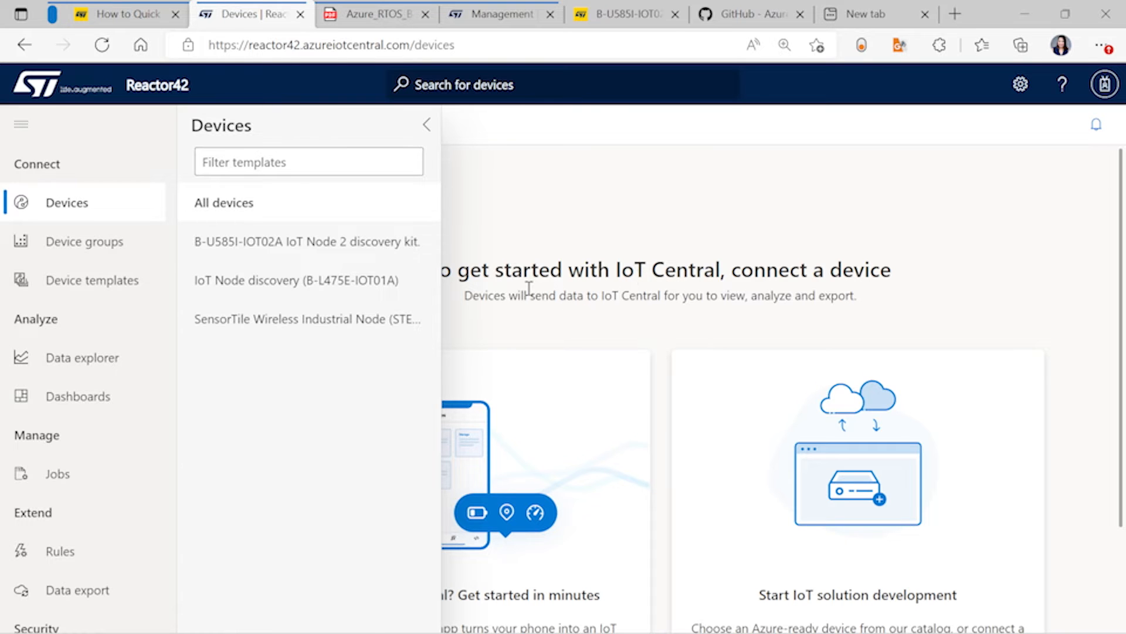
mouse_move(392, 347)
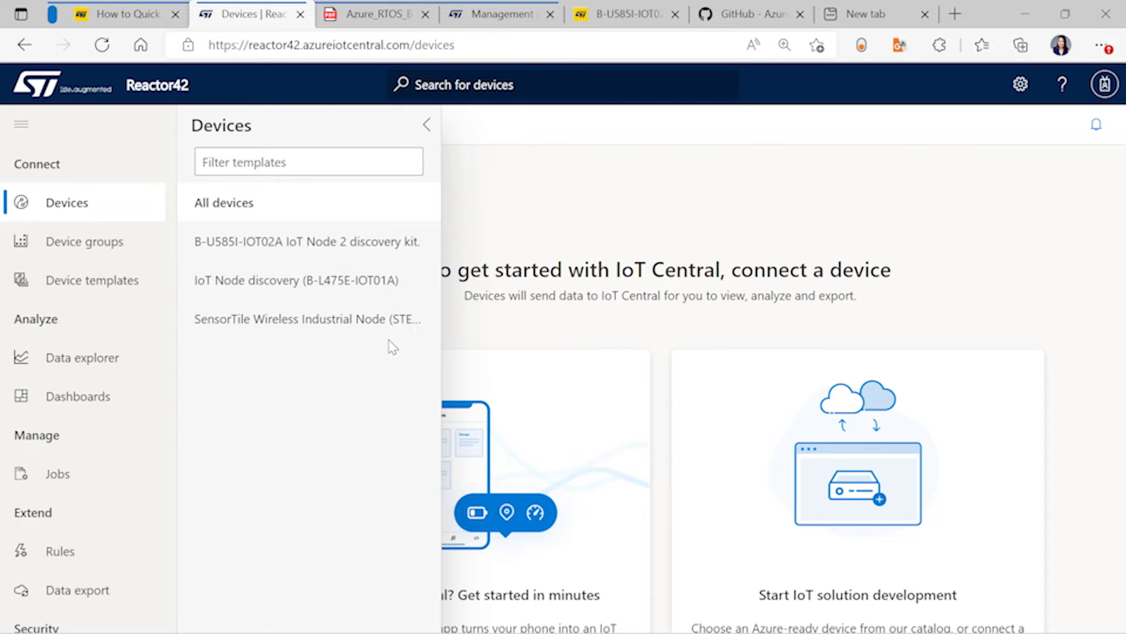
mouse_move(308, 241)
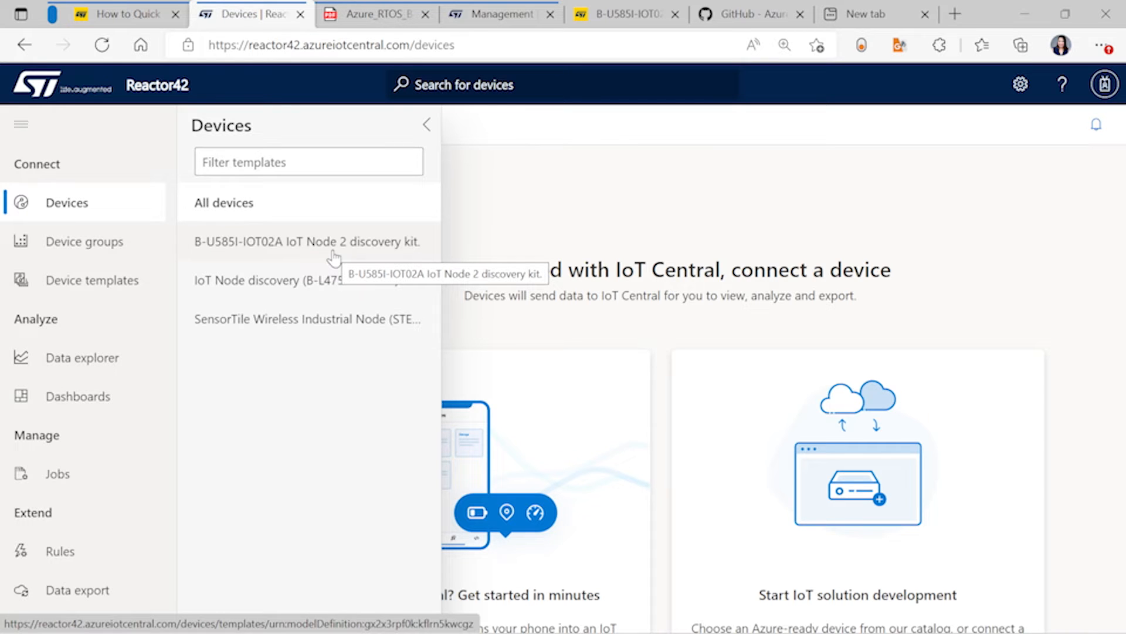
mouse_move(302, 262)
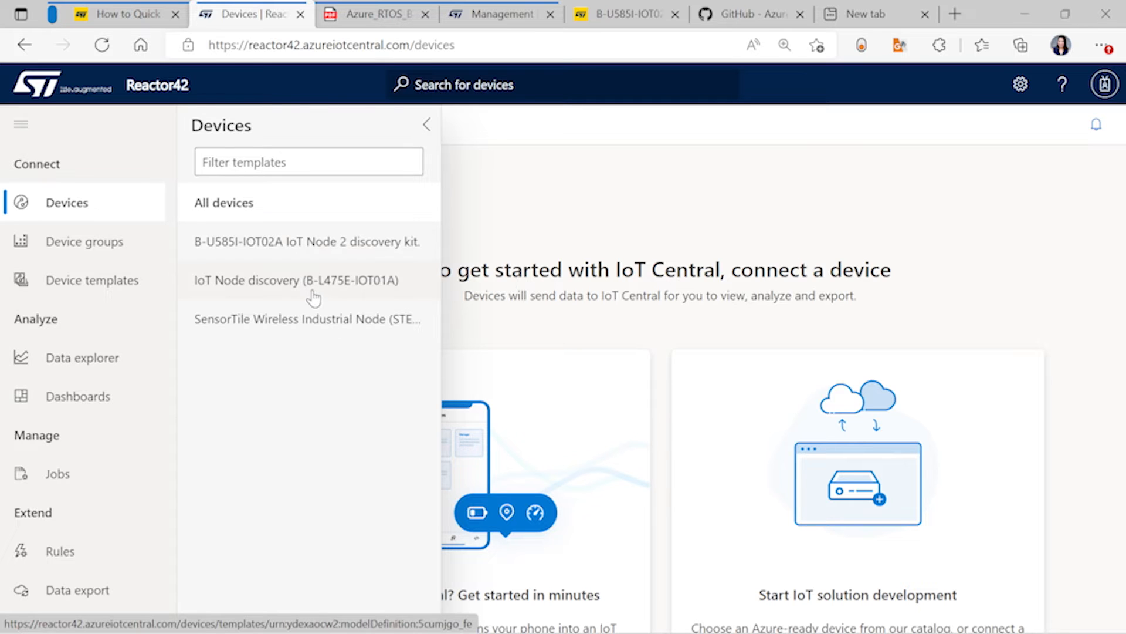
mouse_move(323, 349)
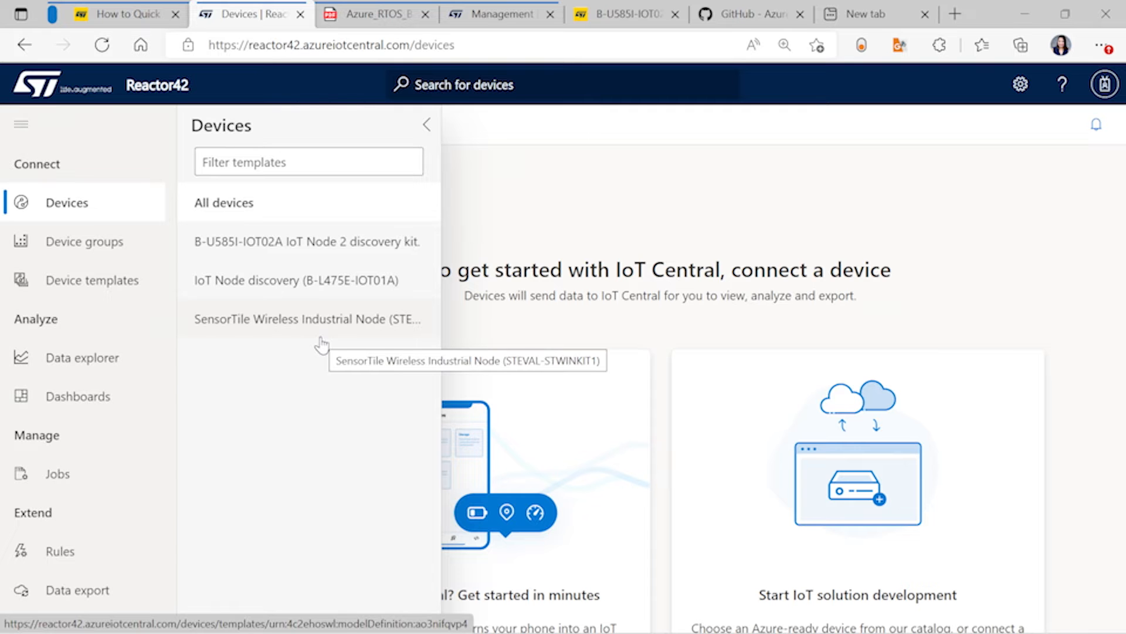
mouse_move(478, 207)
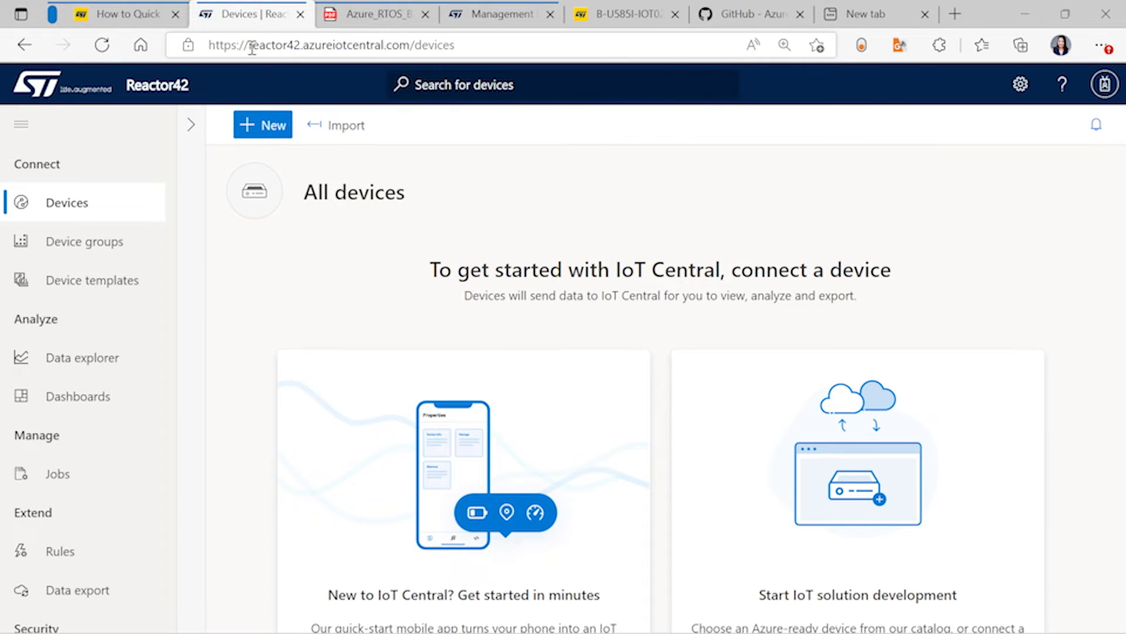
Step: Enter reactor42 as the AppName at the script's prompt in the terminal
click(324, 45)
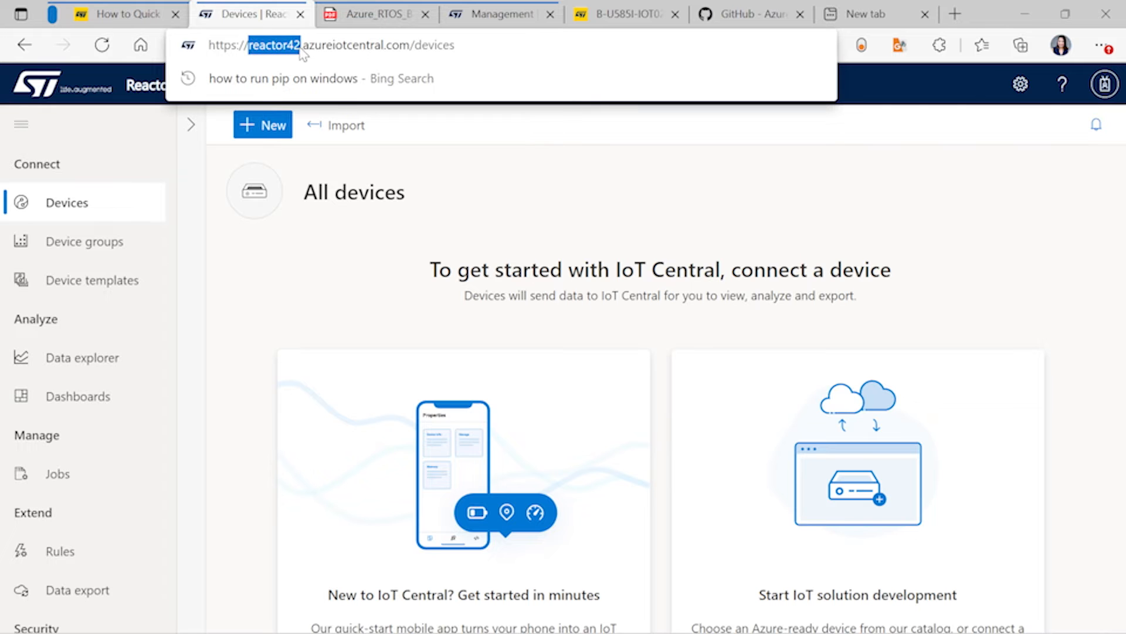
mouse_move(812, 614)
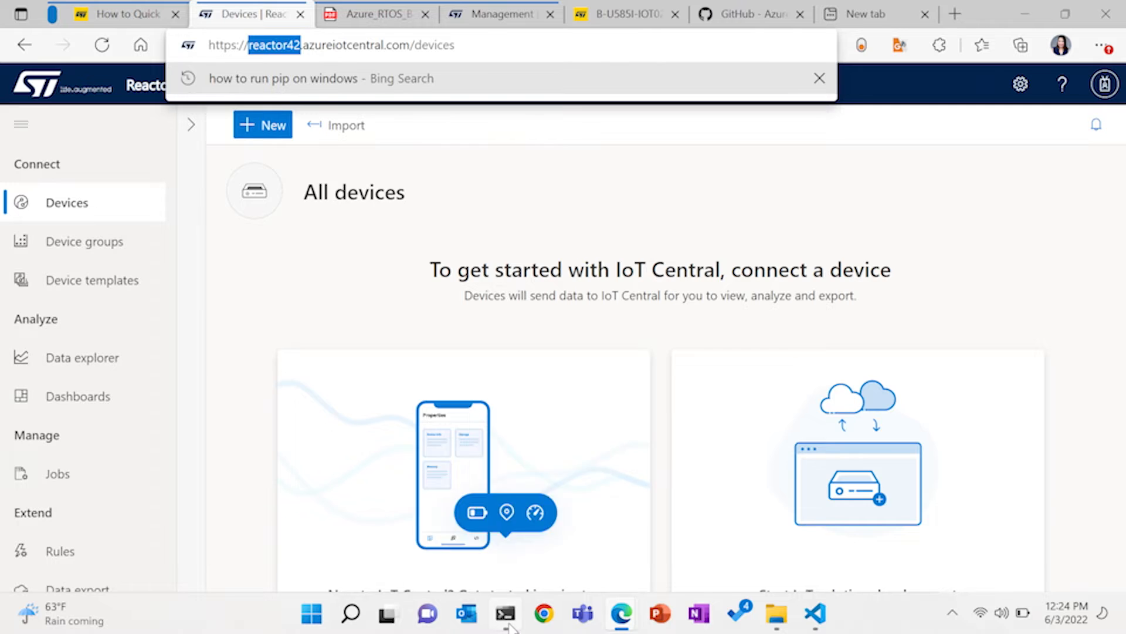
click(504, 614)
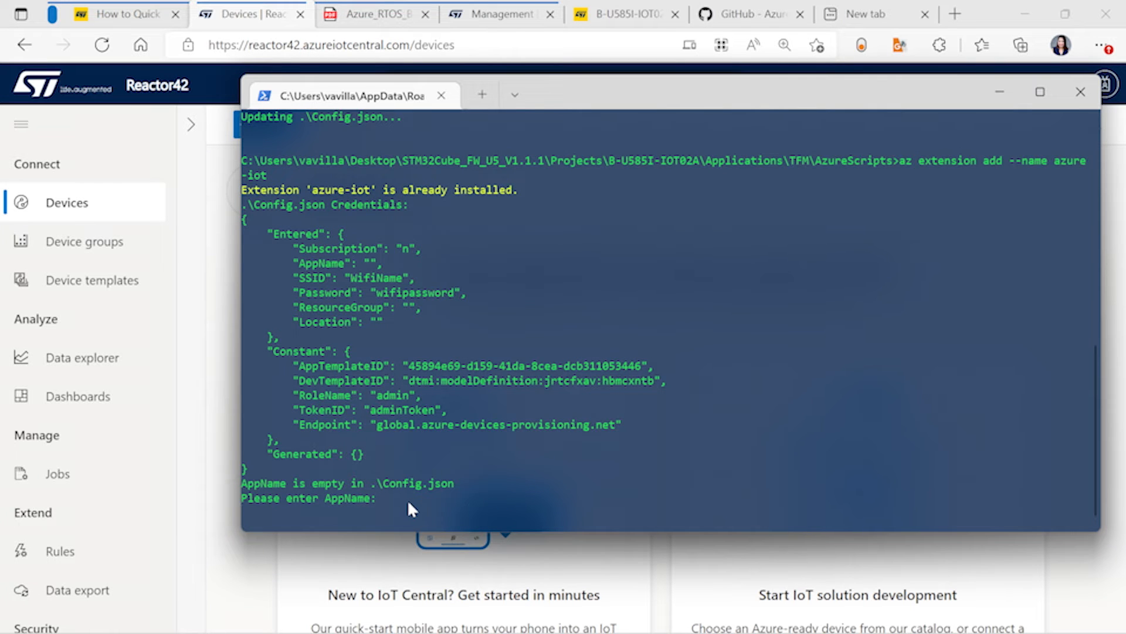
text(reactor42)
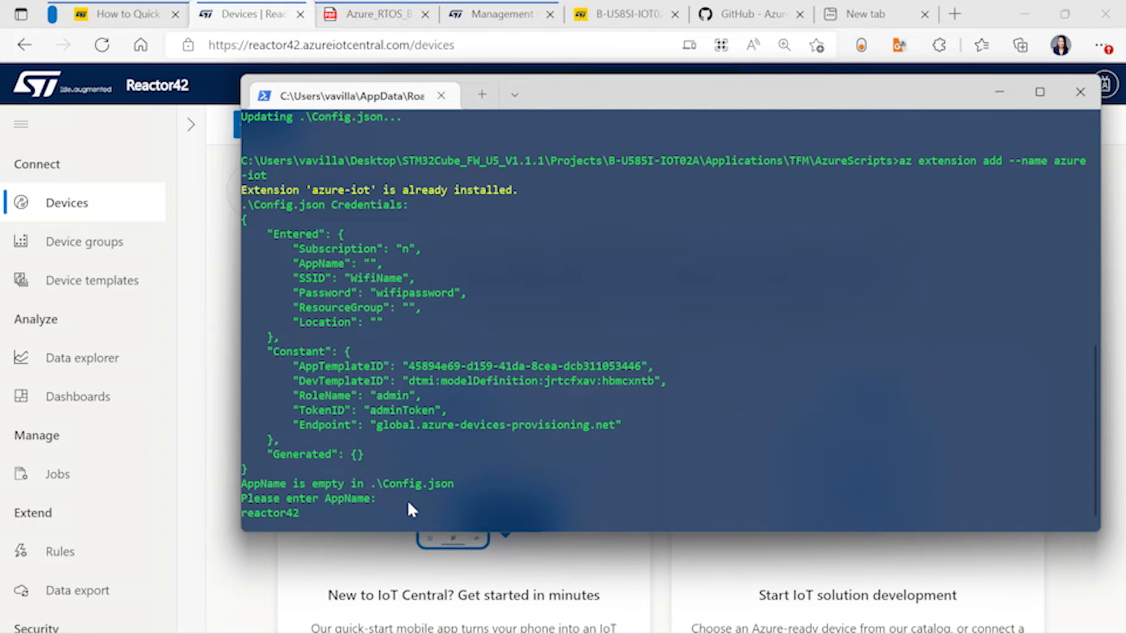
key(Return)
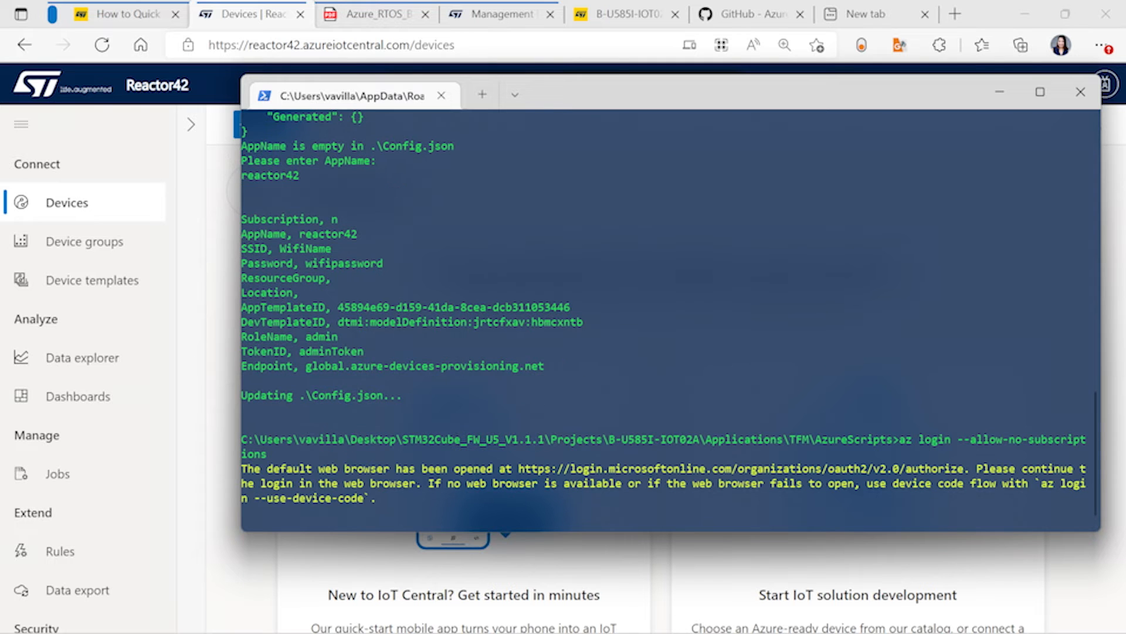
Step: Complete az login by signing in with the listed work account
click(883, 14)
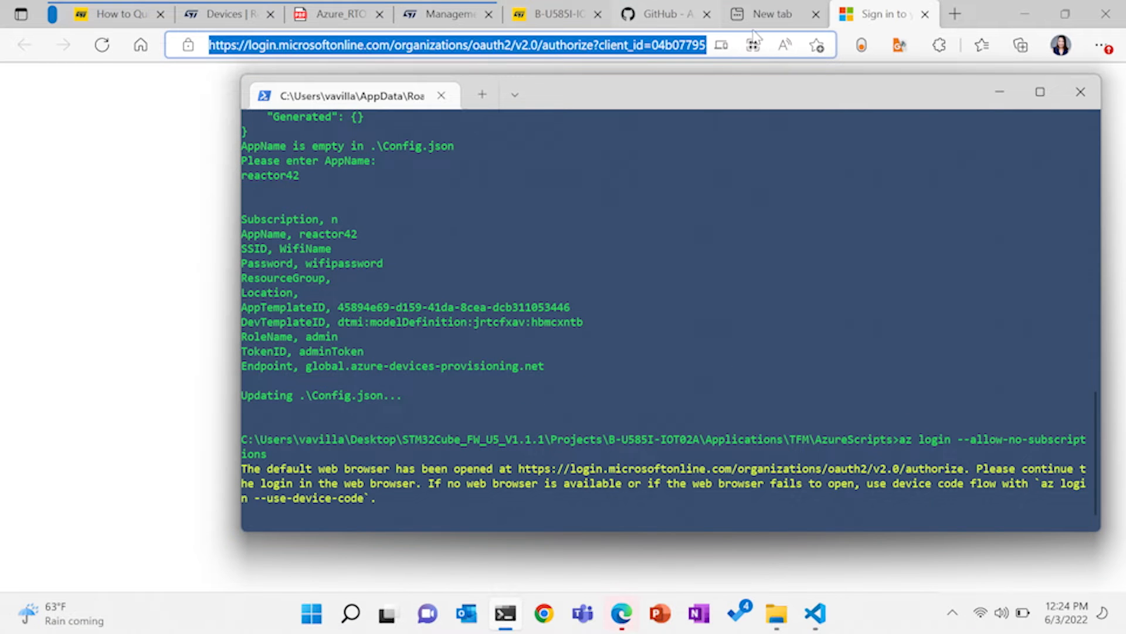
click(883, 14)
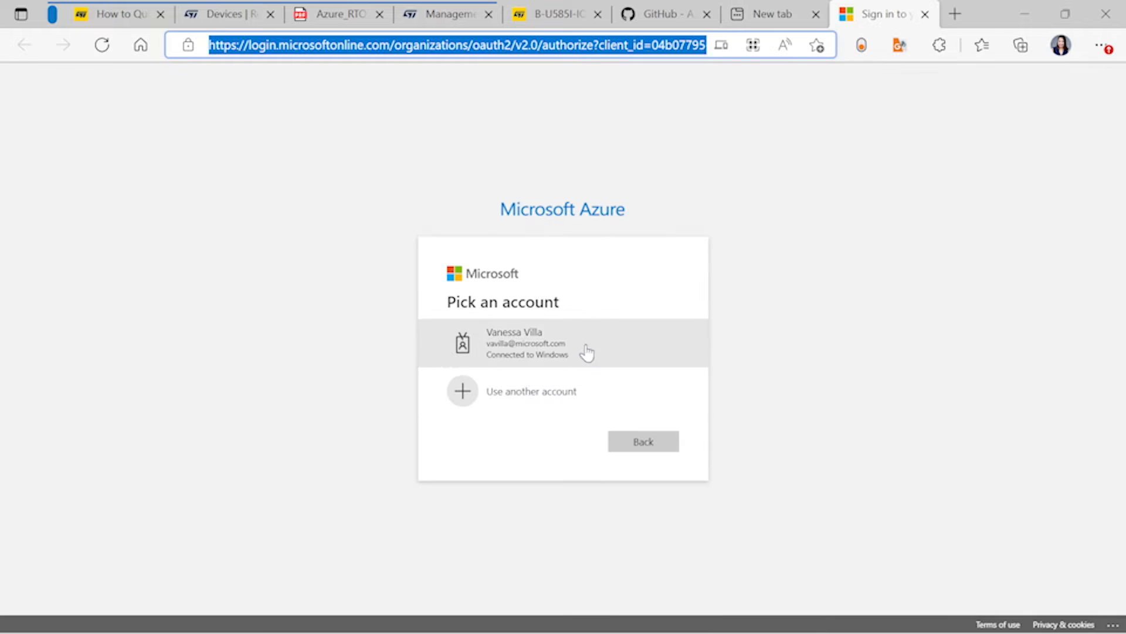
click(562, 343)
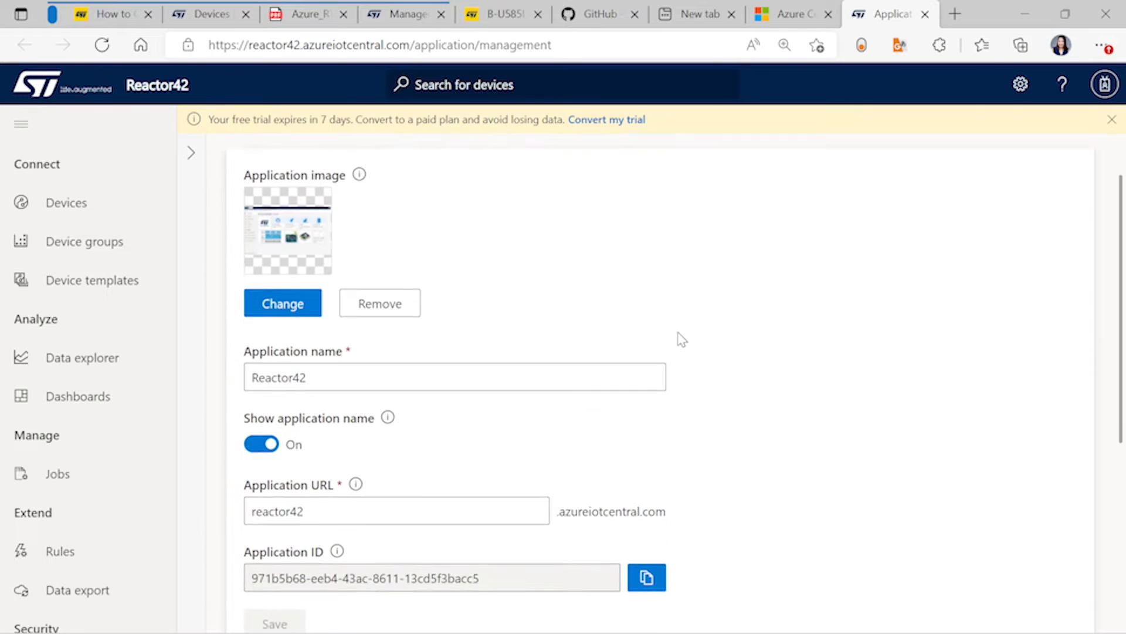
Step: Copy the Reactor42 Application ID from the management page
scroll(down, 3)
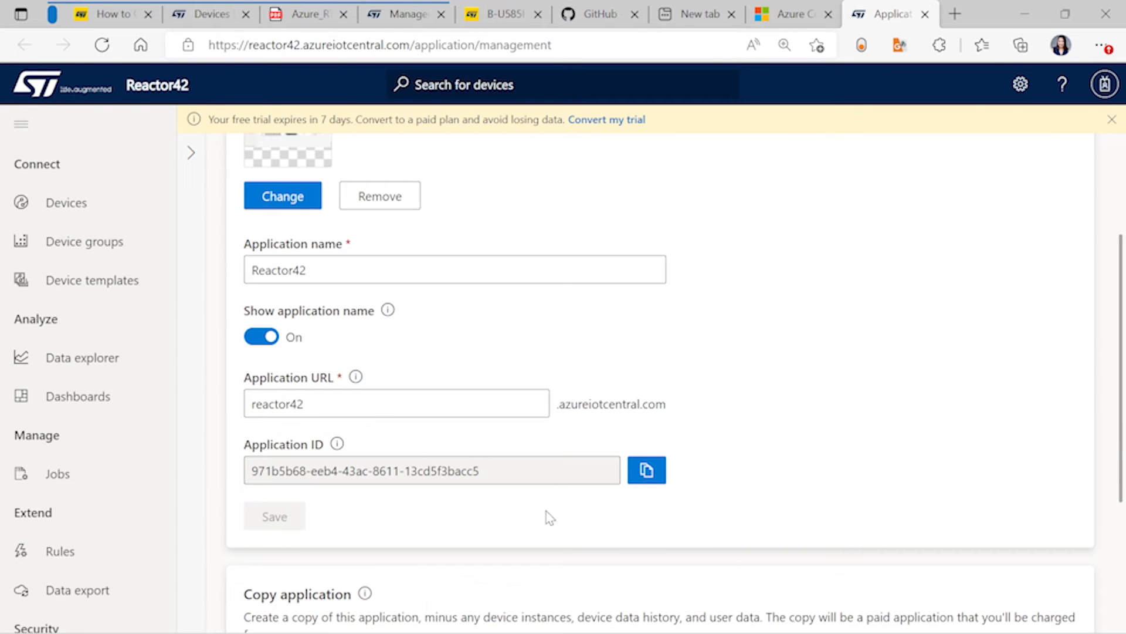
click(645, 470)
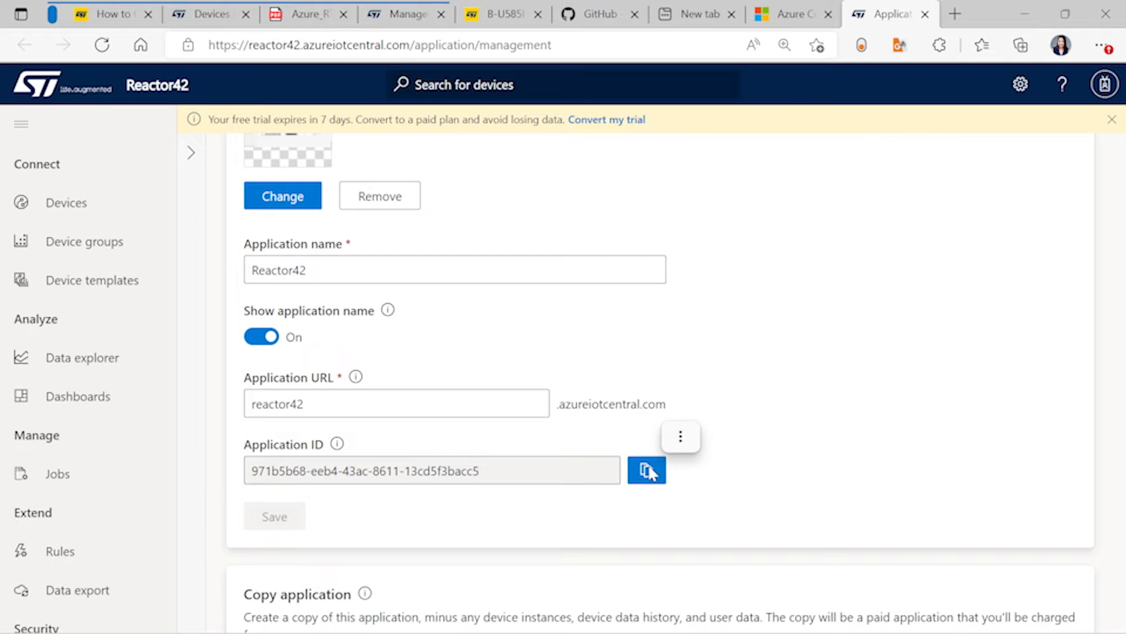
click(646, 470)
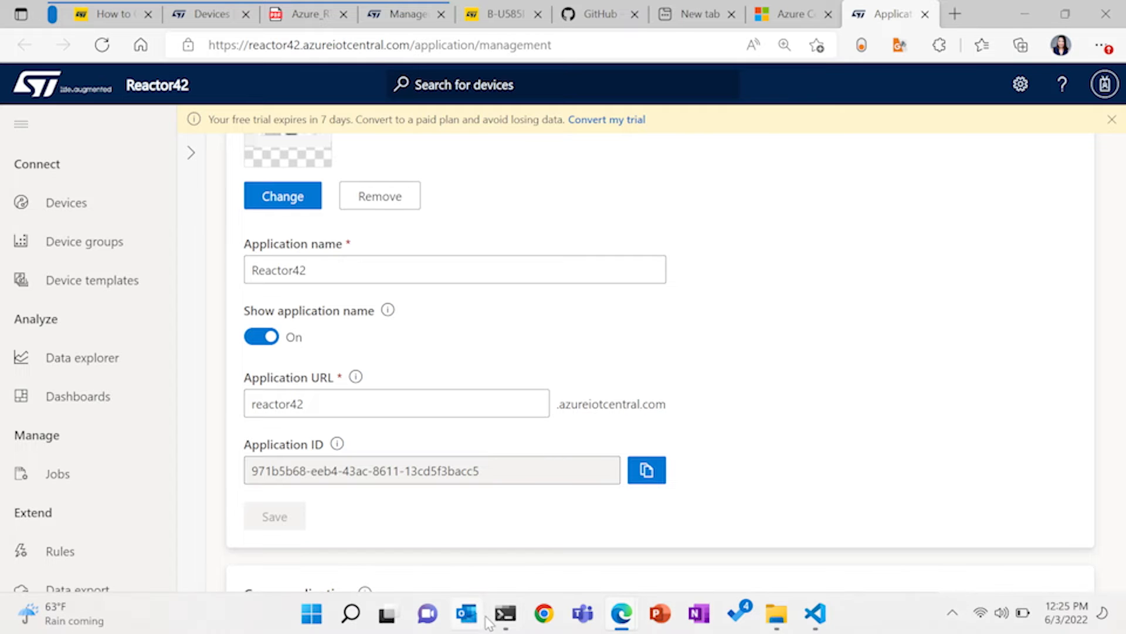
Step: Paste Application ID 971b5b68-eeb4-43ac-8611-13cd5f3bacc5 into the script and let it flash the board
click(504, 614)
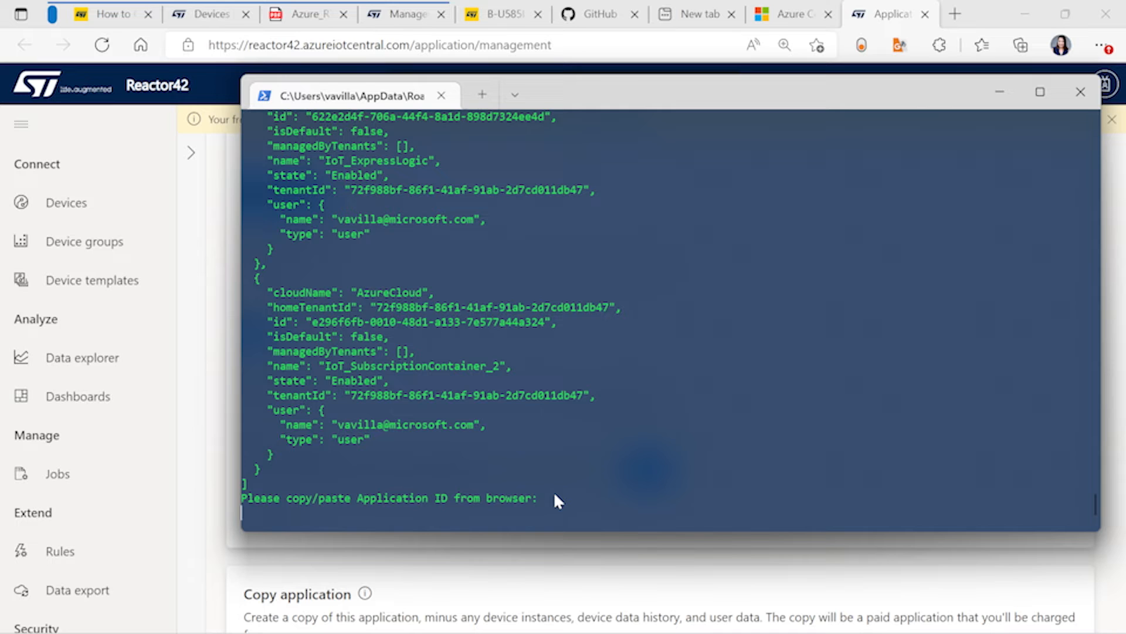
text(971b5b68-eeb4-43ac-8611-13cd5f3bacc5)
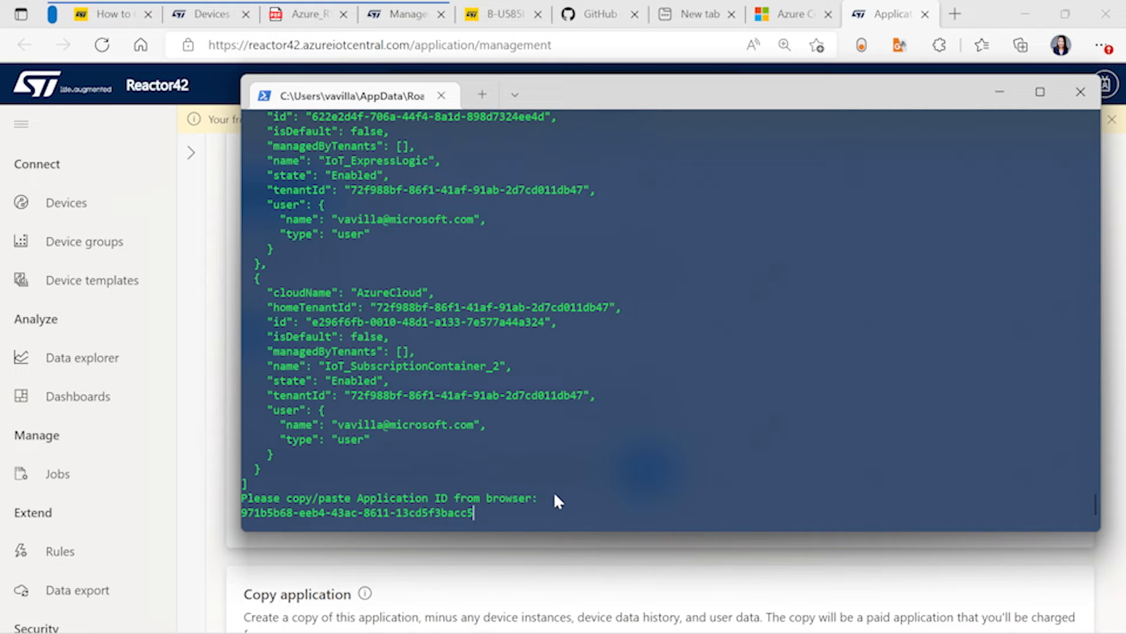
key(Return)
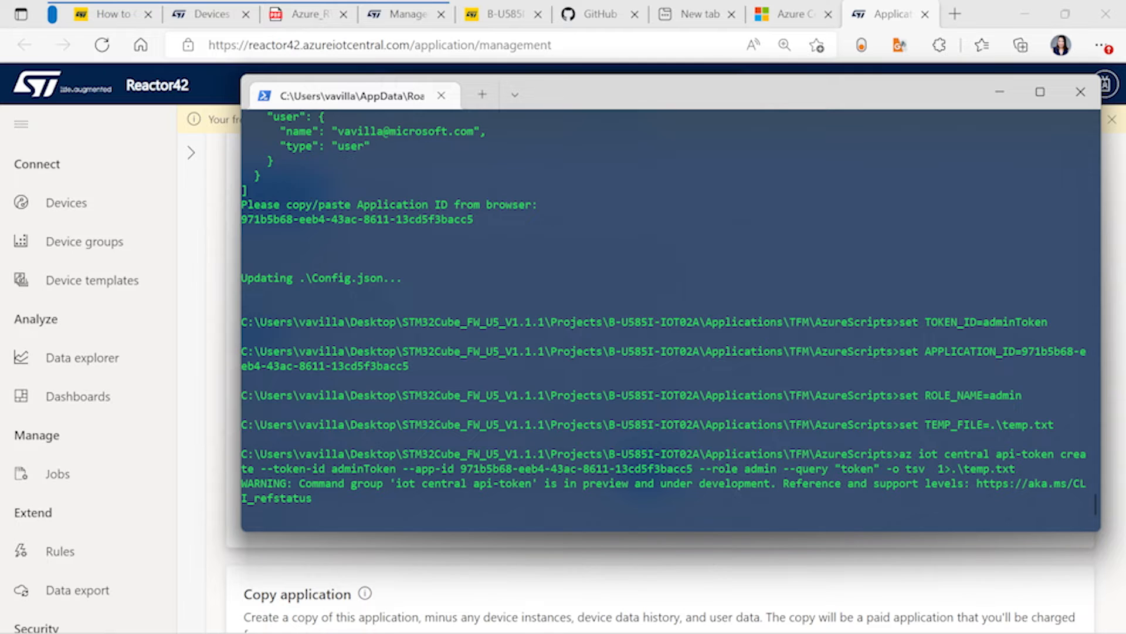
scroll(down, 3)
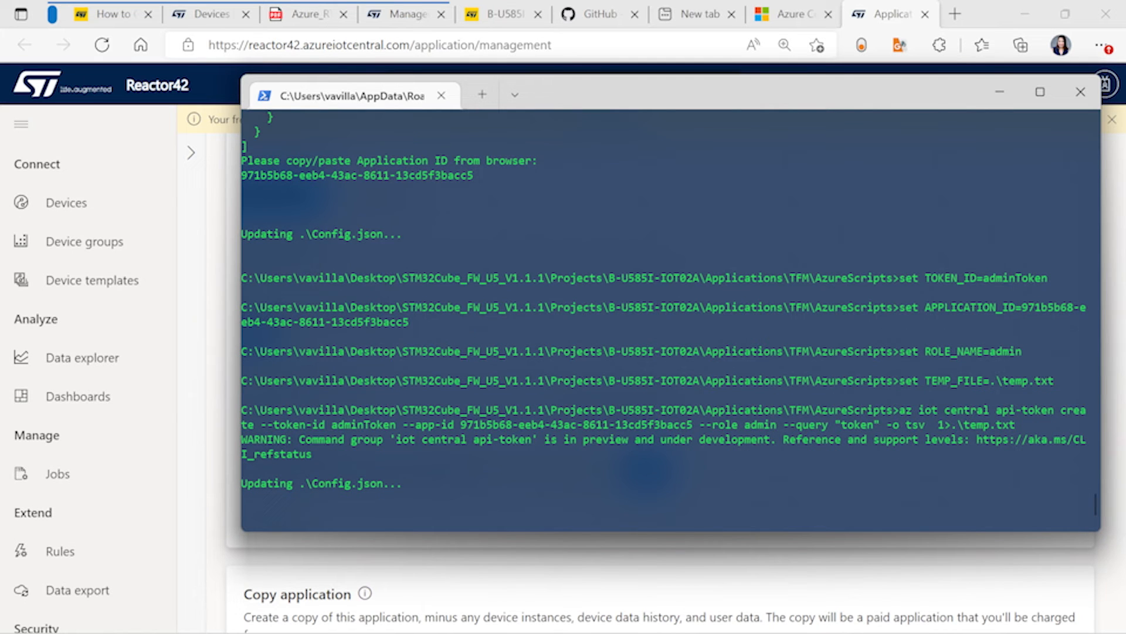
scroll(down, 3)
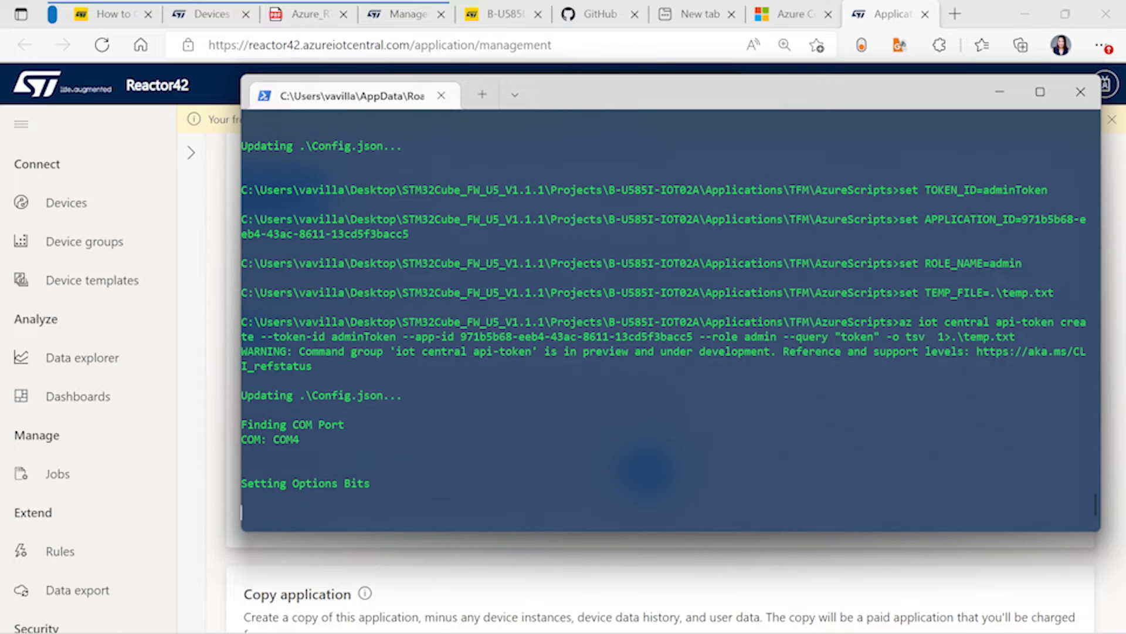
scroll(down, 3)
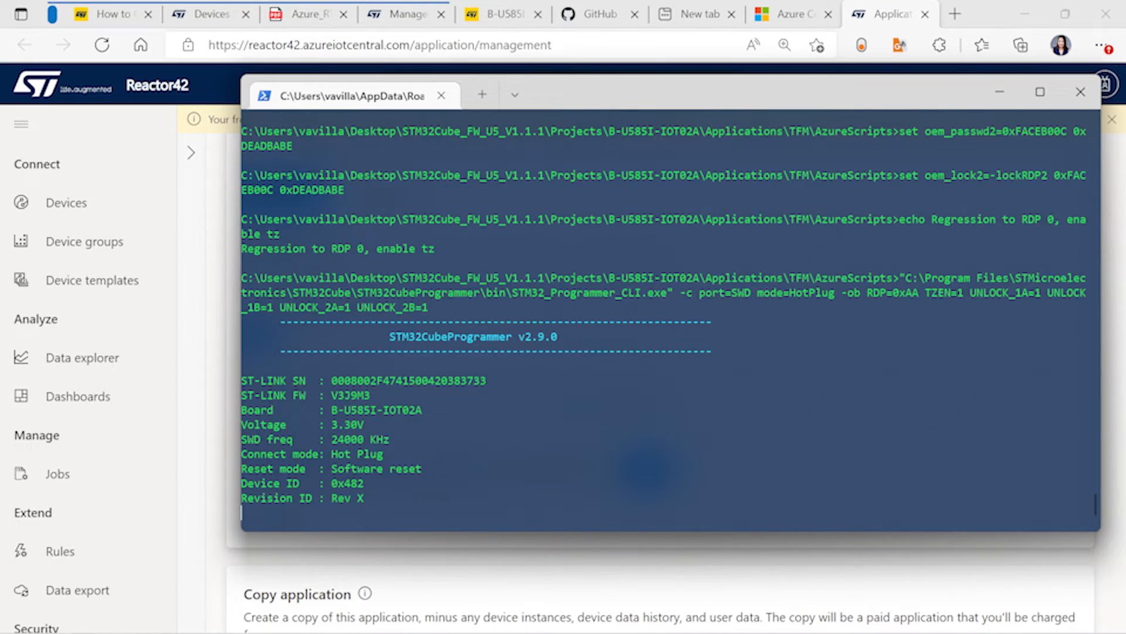
scroll(down, 3)
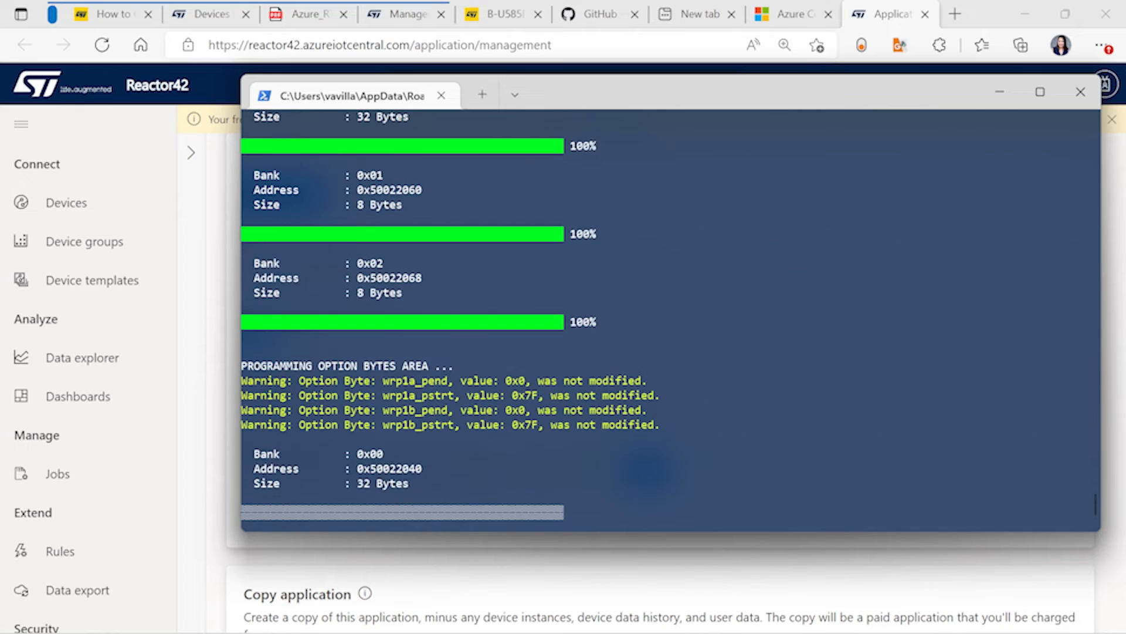
scroll(down, 3)
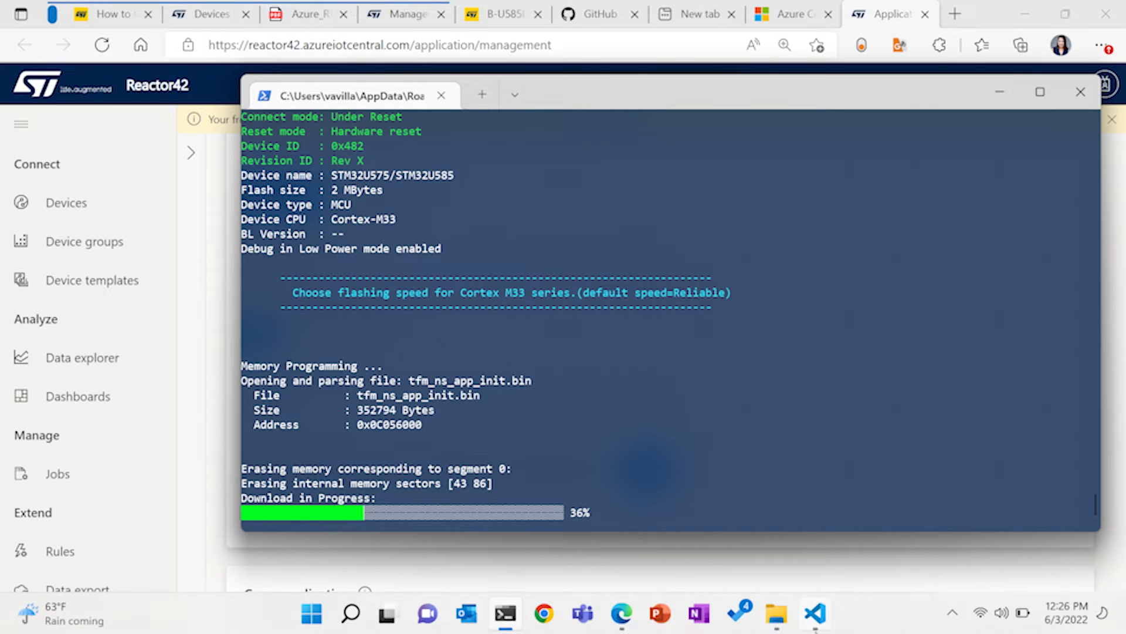
Step: View Config.json in VS Code with the generated AppID and APIToken filled in
click(814, 614)
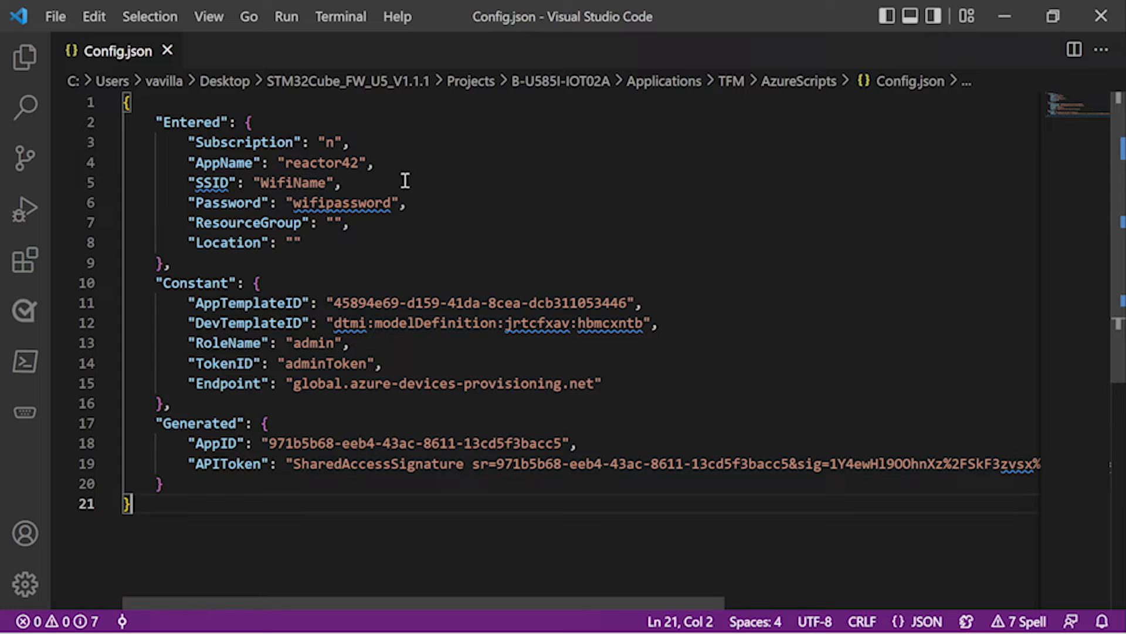
mouse_move(286, 188)
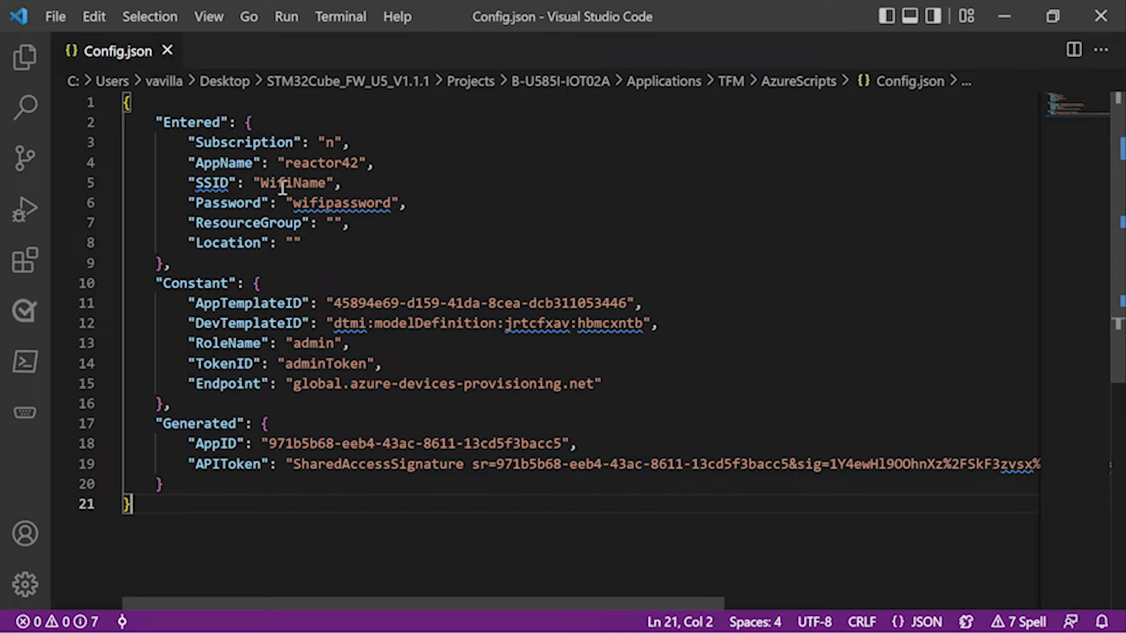
mouse_move(805, 140)
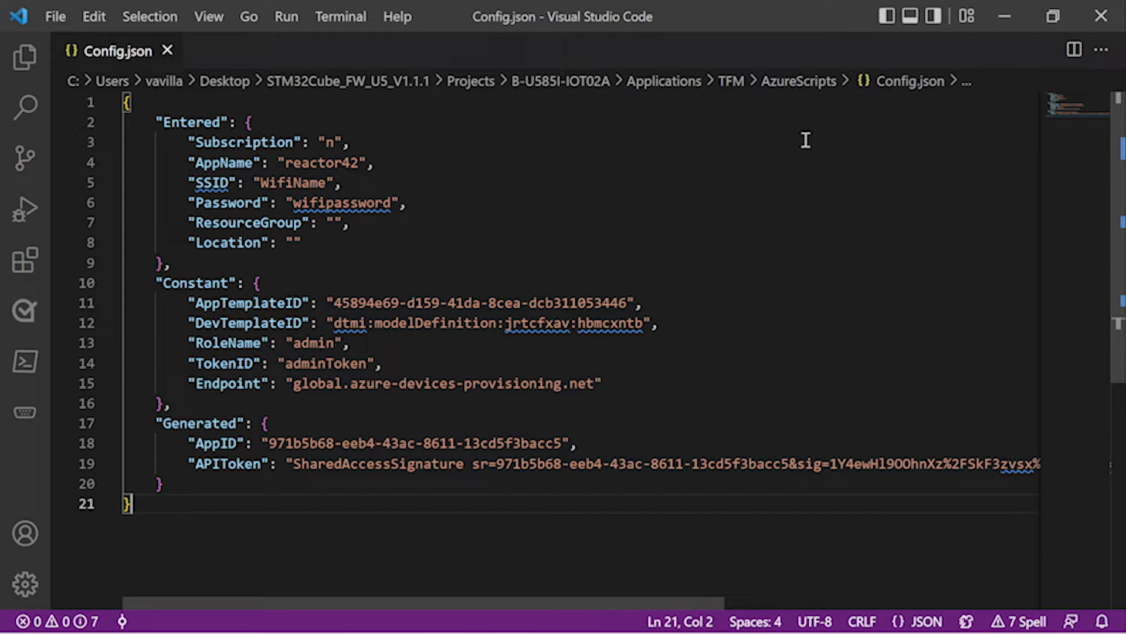
mouse_move(872, 244)
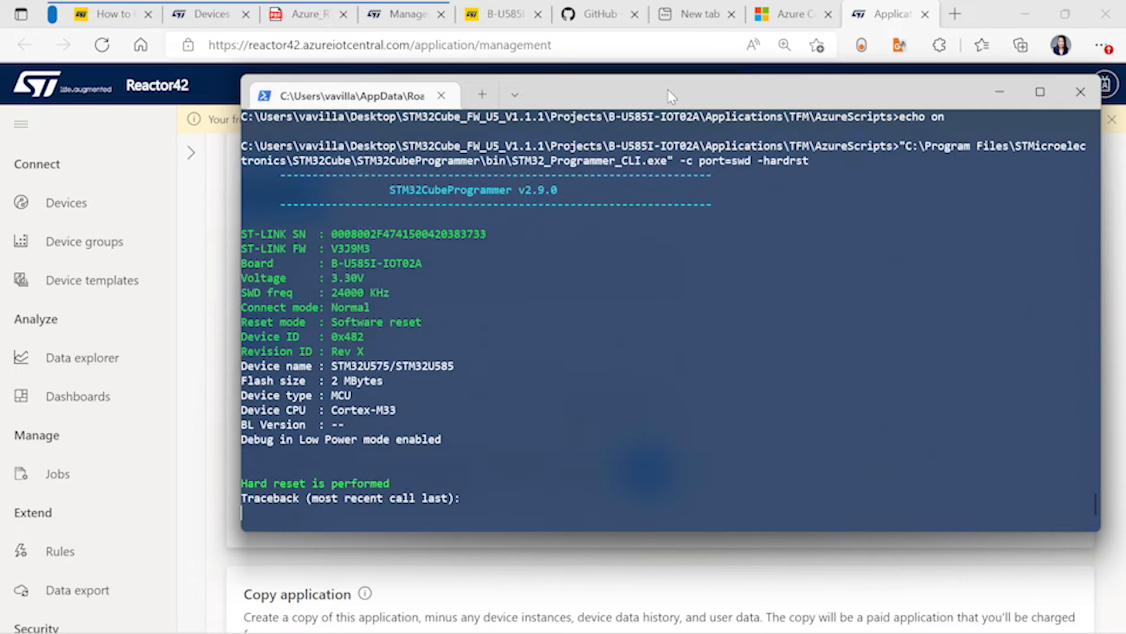
scroll(down, 3)
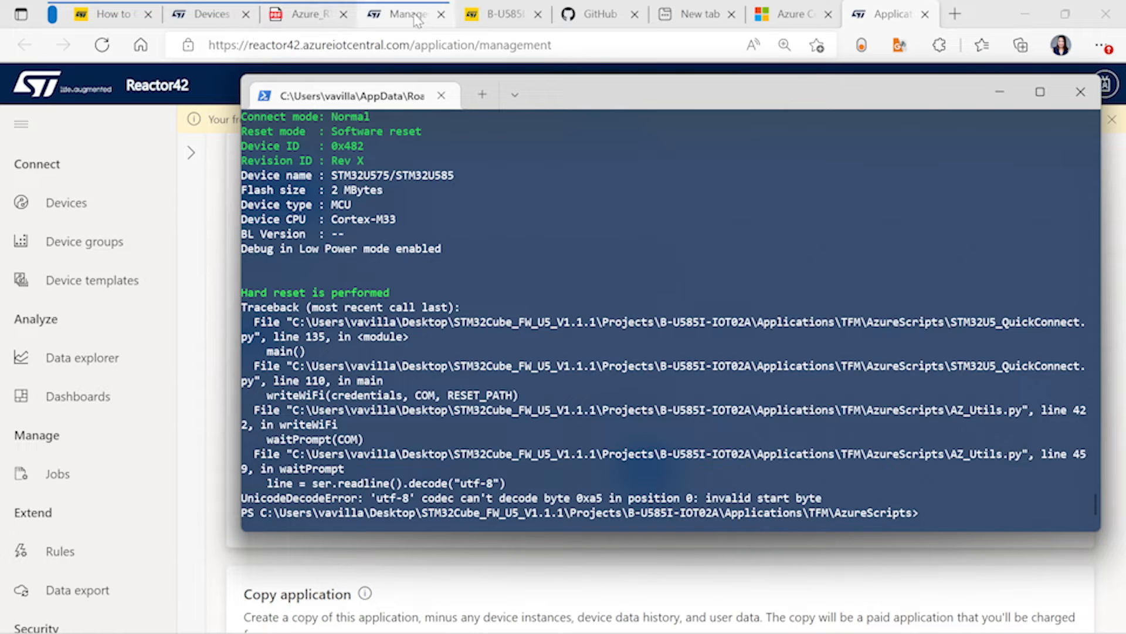
mouse_move(495, 14)
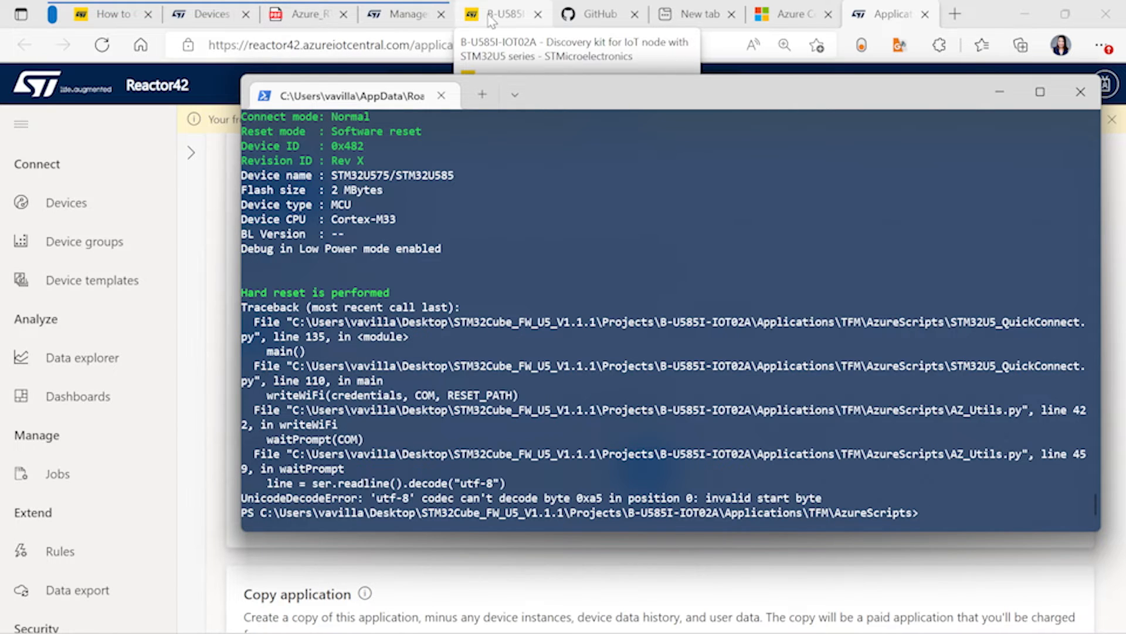
Step: Show the All features list on the B-U585I-IOT02A product page
click(500, 14)
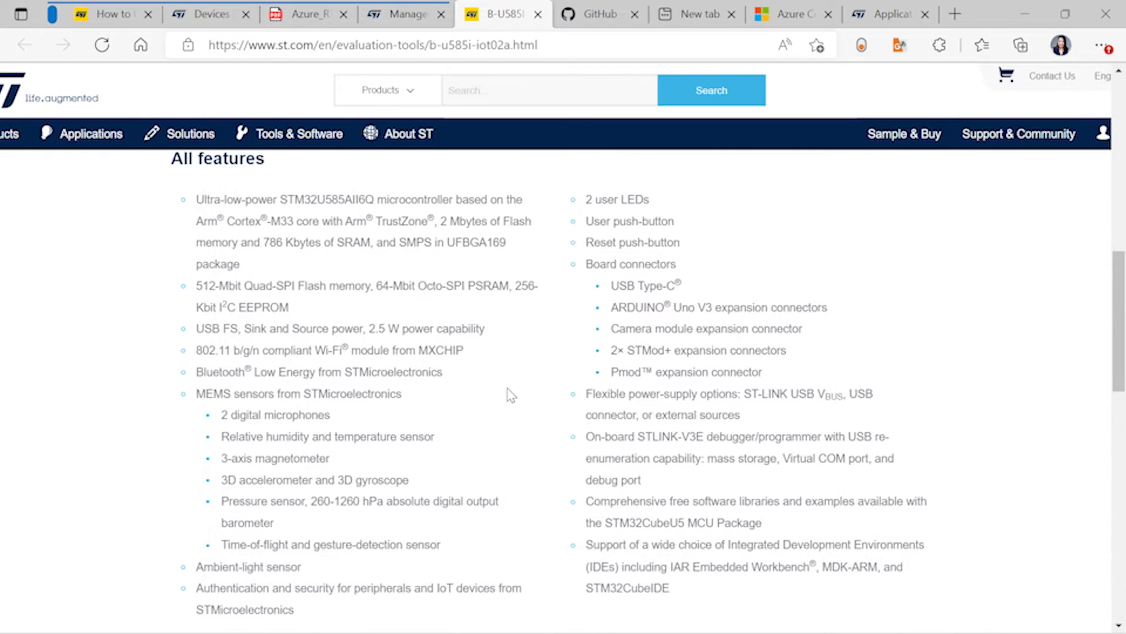
scroll(down, 3)
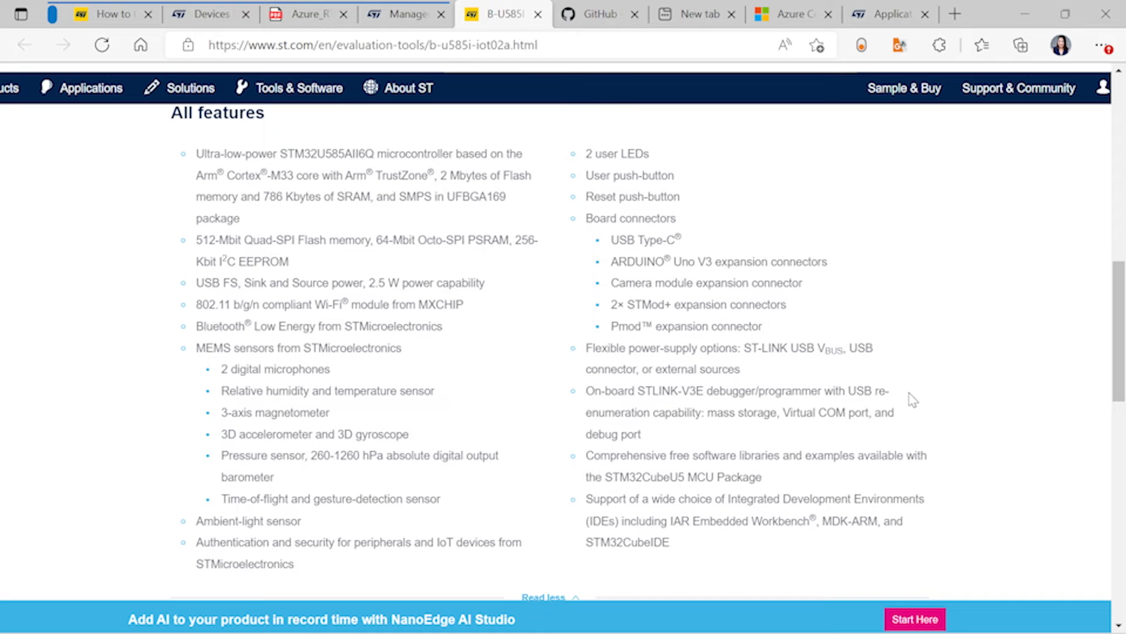
mouse_move(949, 291)
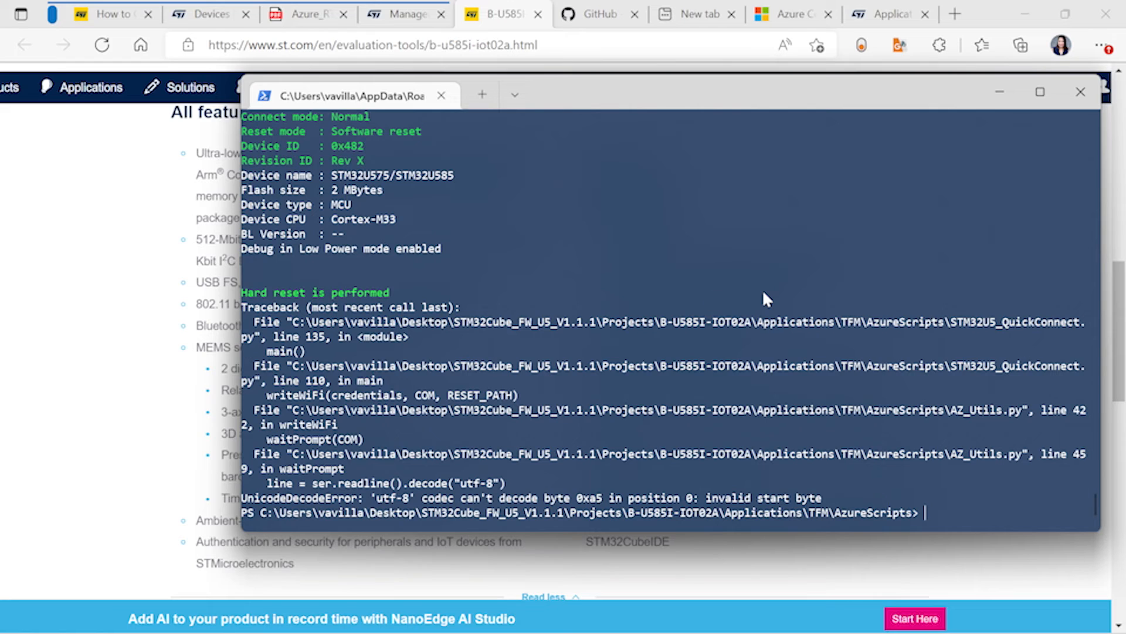
mouse_move(331, 408)
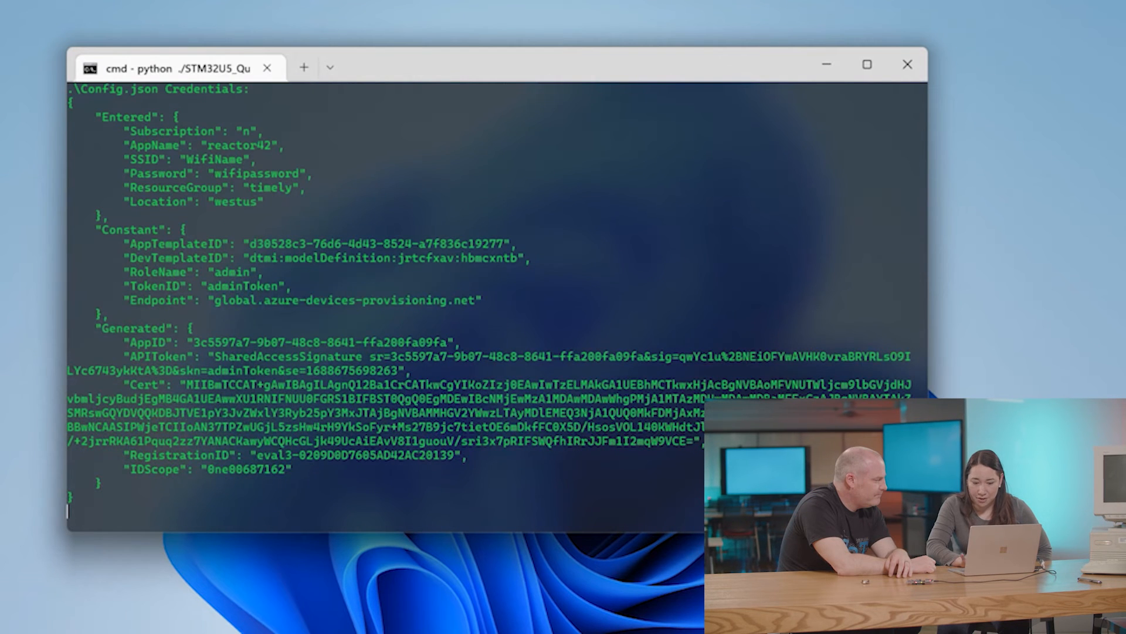
Step: Follow the terminal output as the firmware verifies and the board boots, initialising sensors and Wi-Fi
scroll(down, 3)
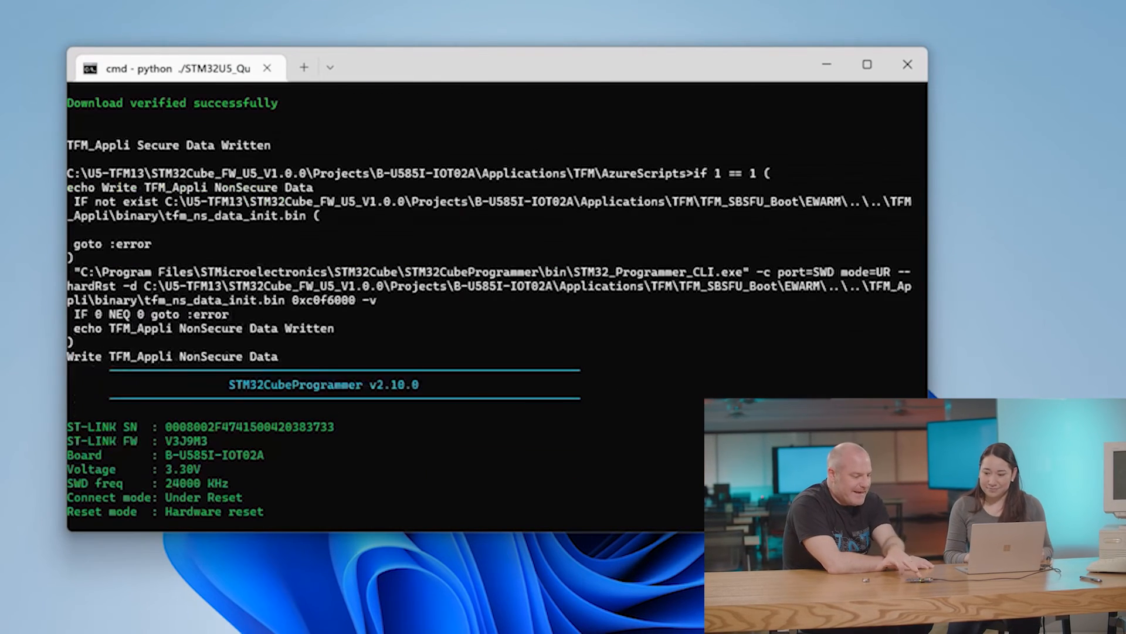
scroll(down, 3)
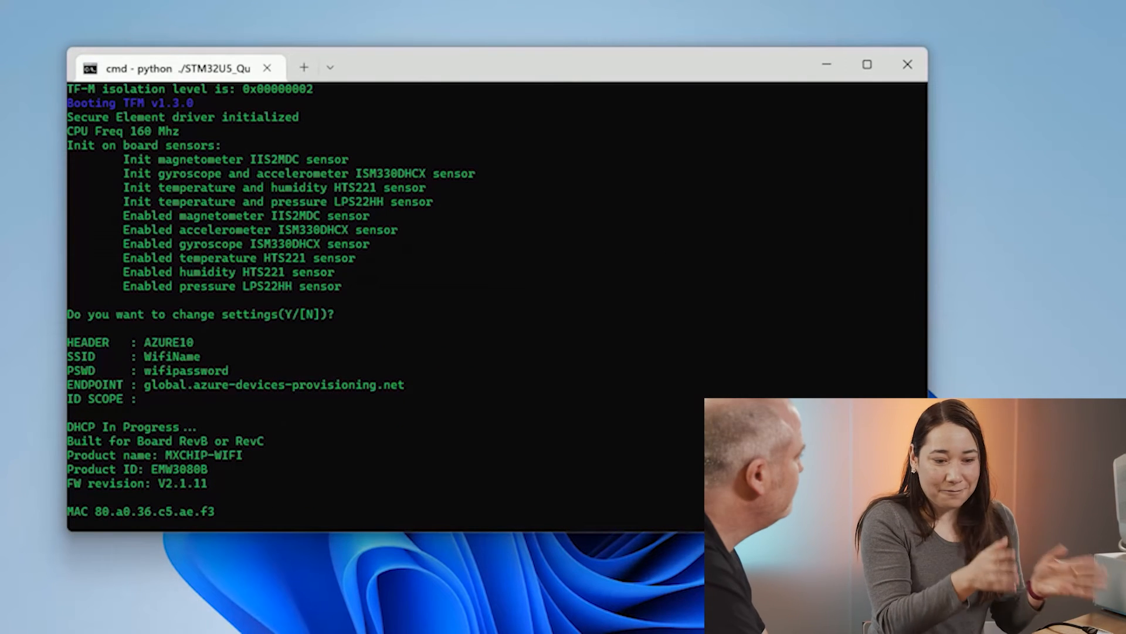
Step: Follow the script output through the device certificate and registration ID for eval3-0209D0D7605AD42AC20139
scroll(down, 3)
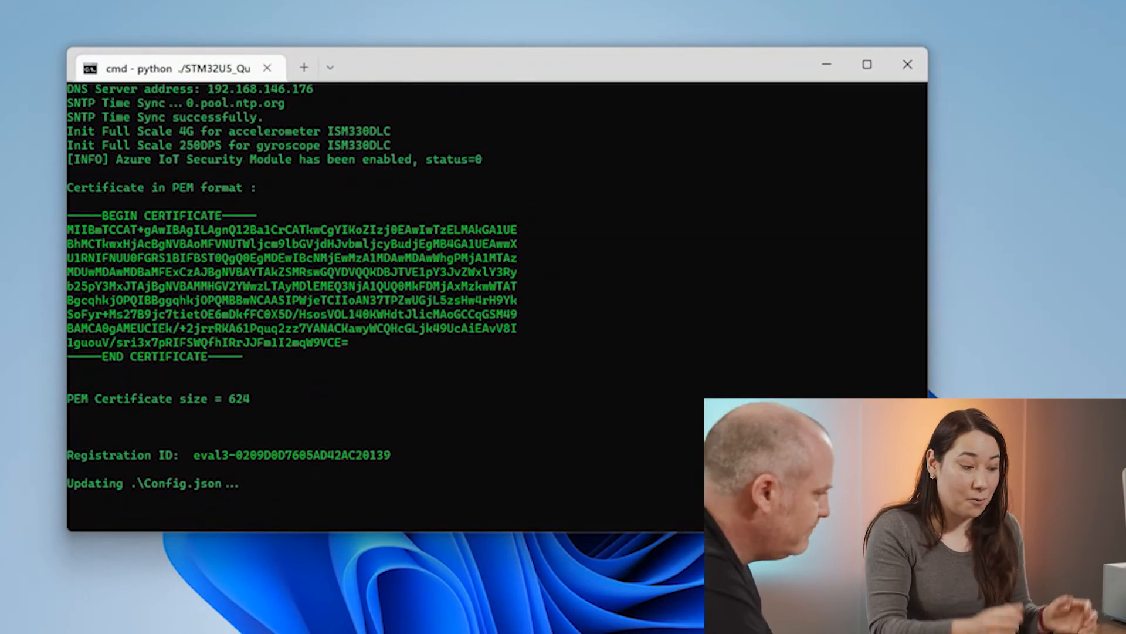
scroll(down, 3)
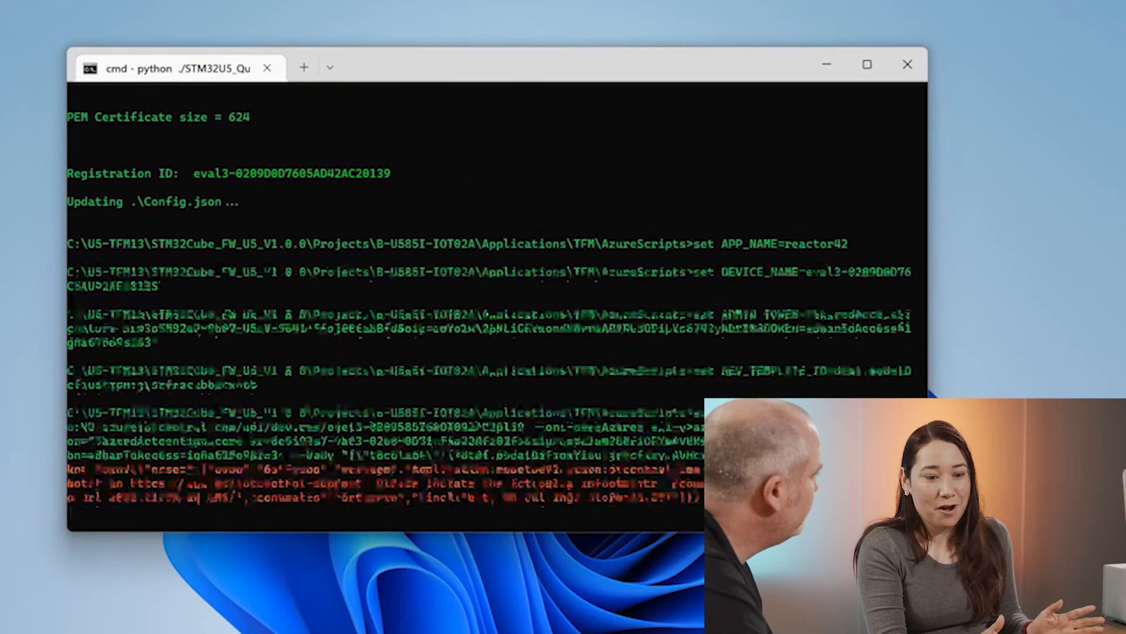
scroll(down, 3)
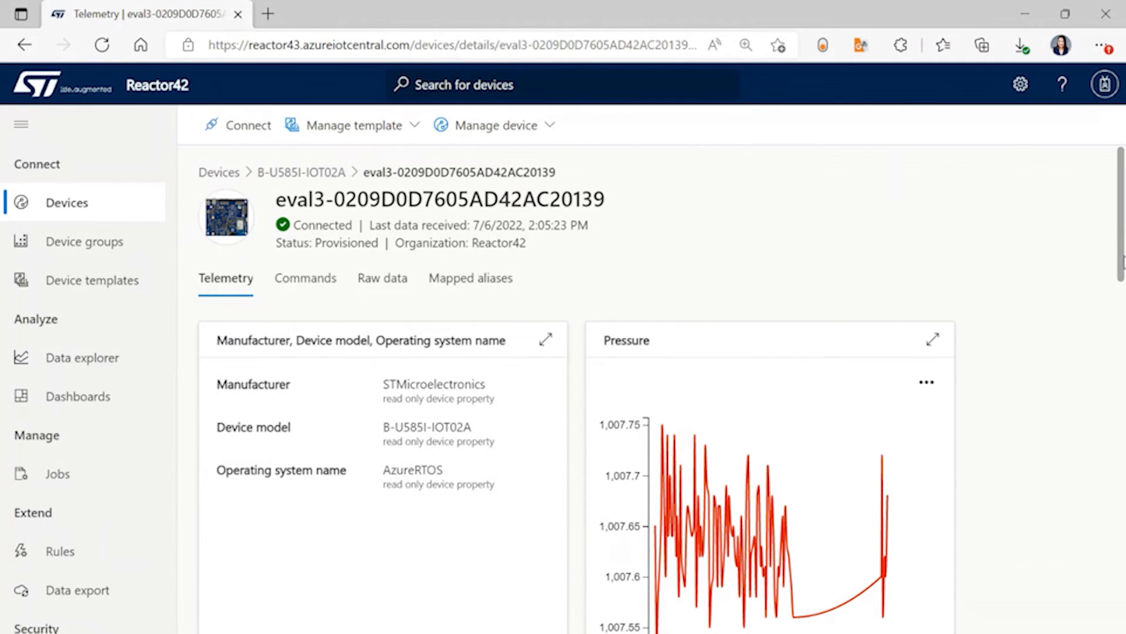
mouse_move(1060, 294)
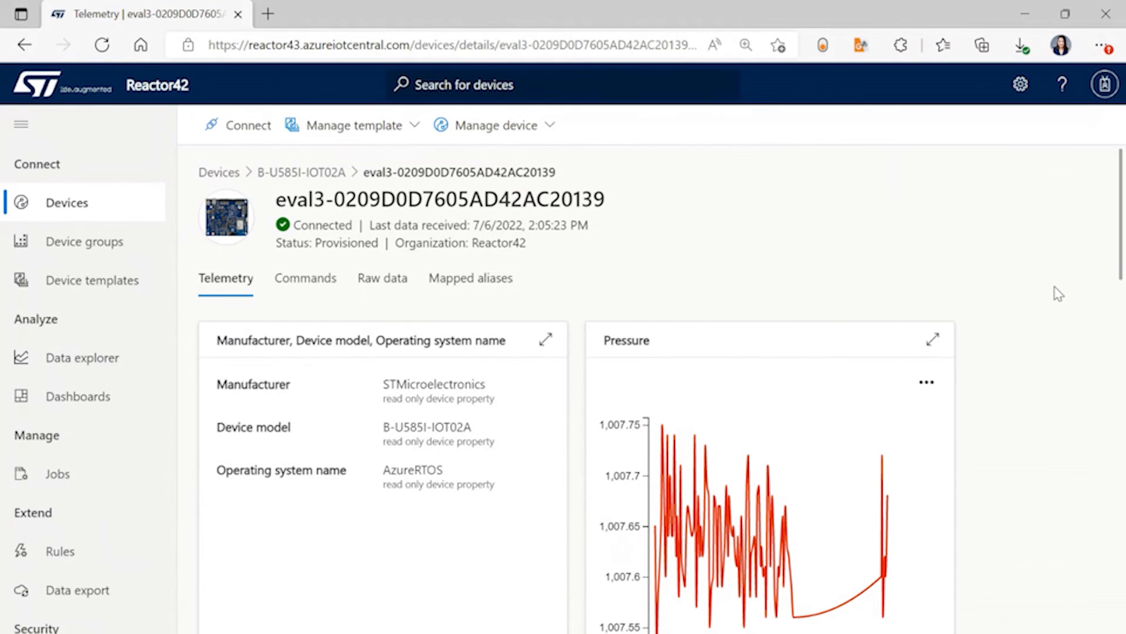
scroll(down, 3)
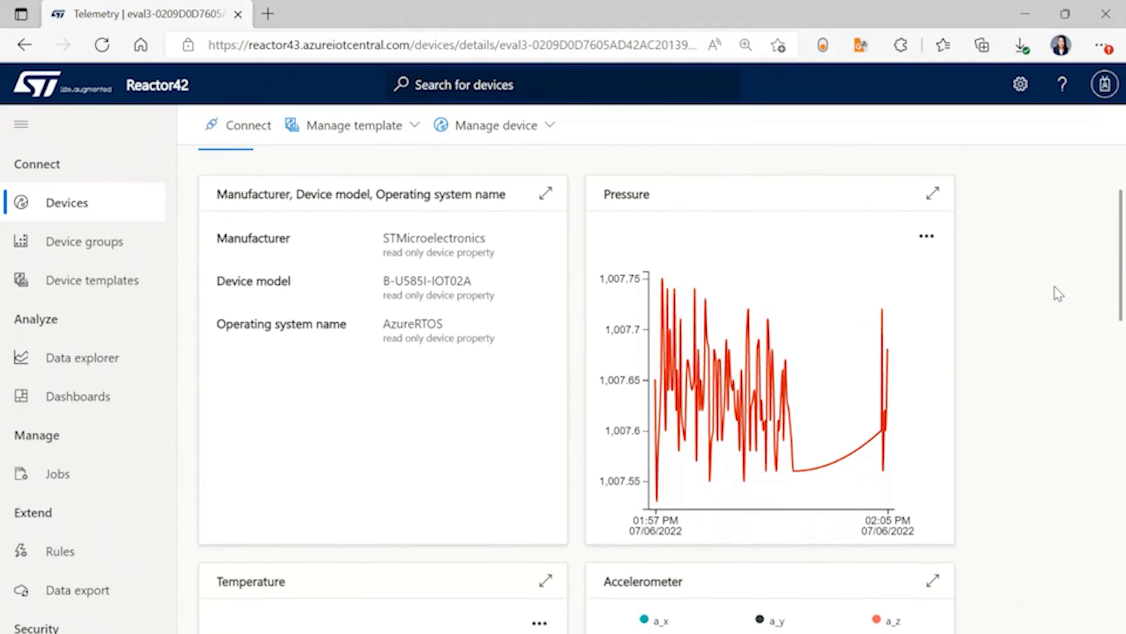
scroll(down, 3)
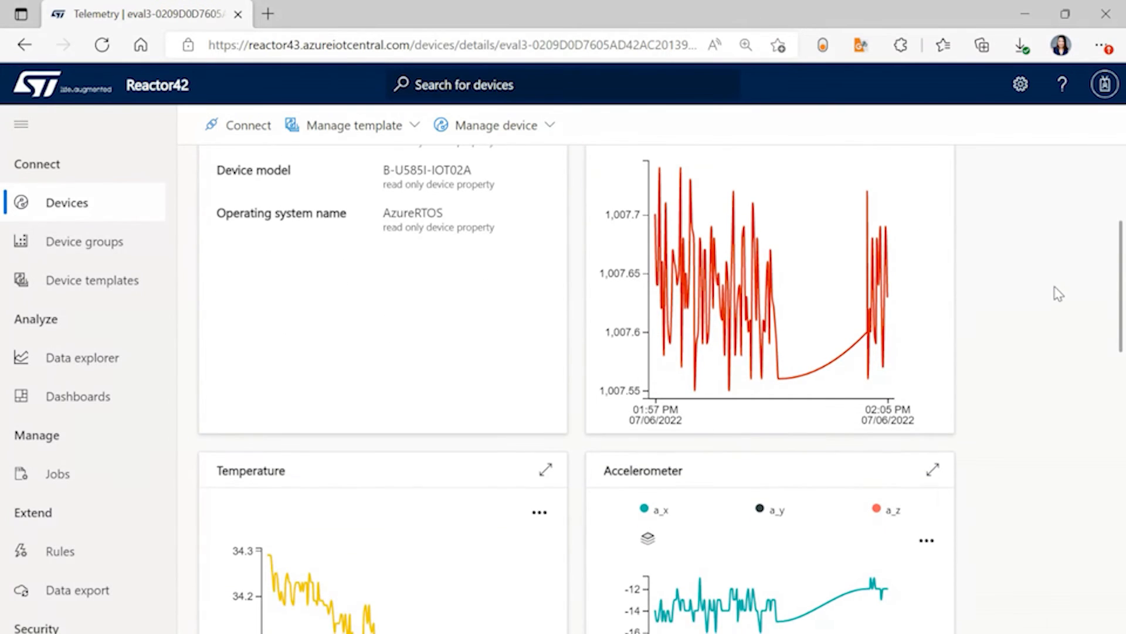
scroll(down, 3)
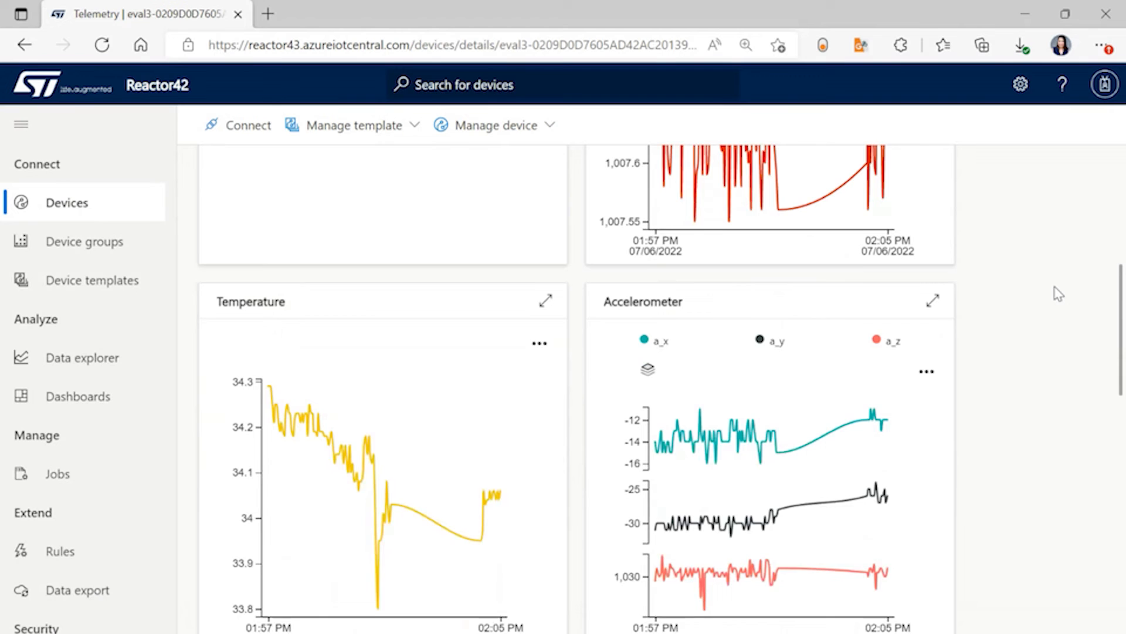
scroll(down, 3)
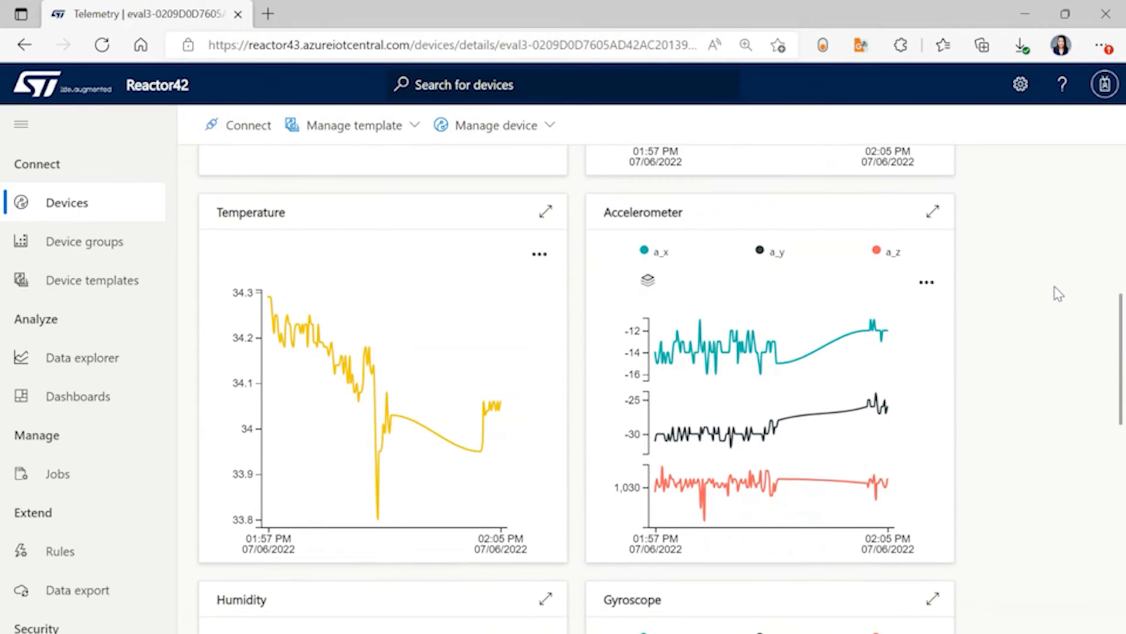
scroll(down, 3)
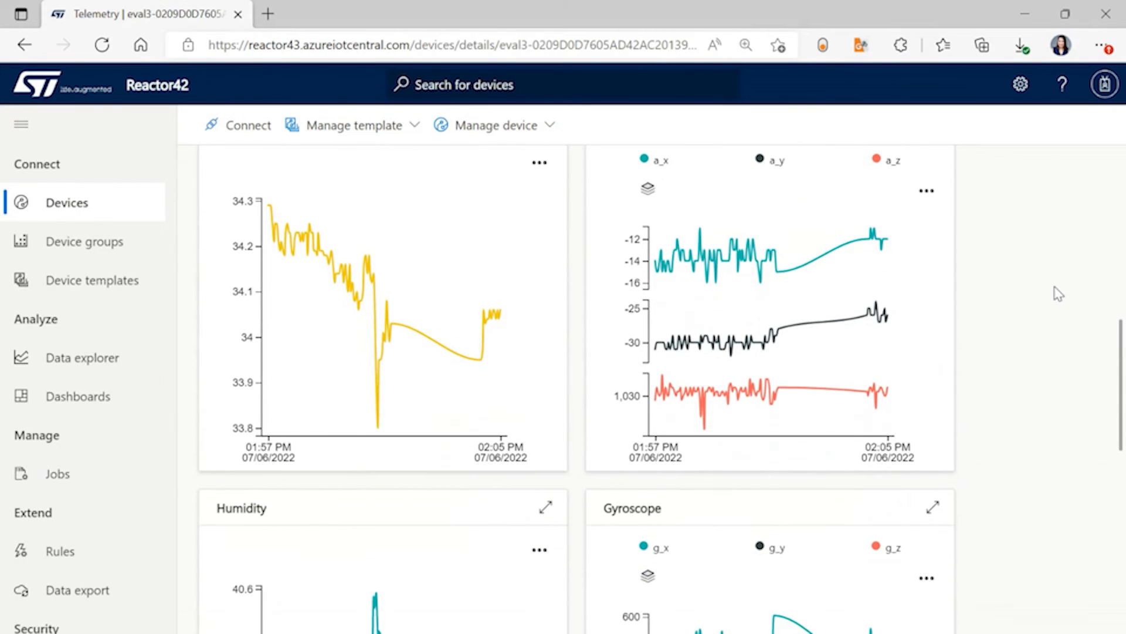
scroll(down, 3)
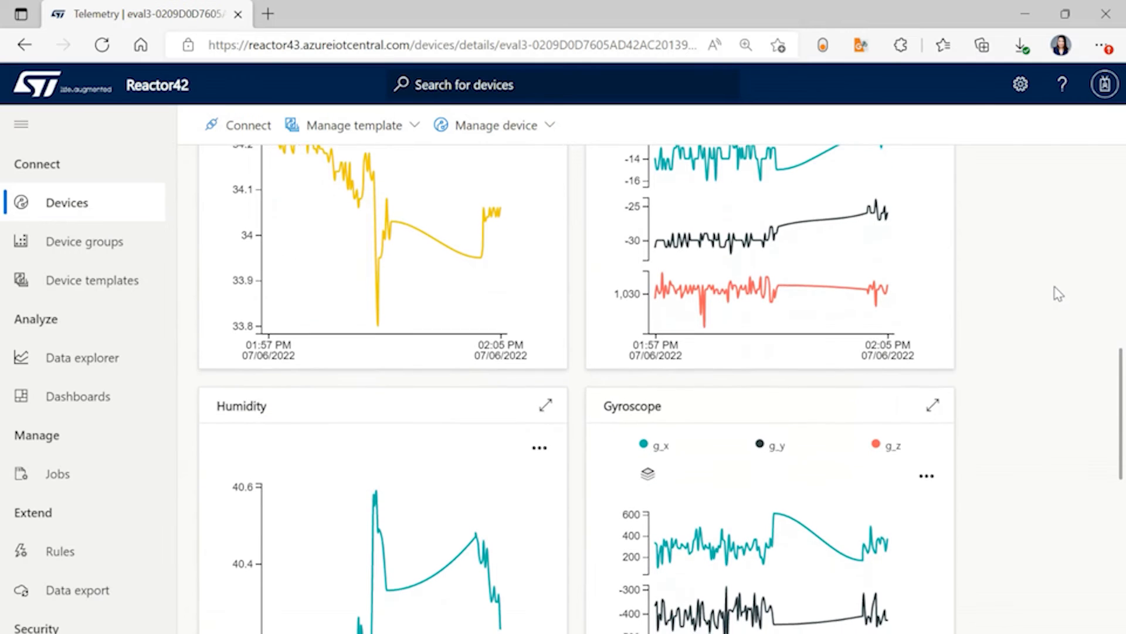
scroll(down, 3)
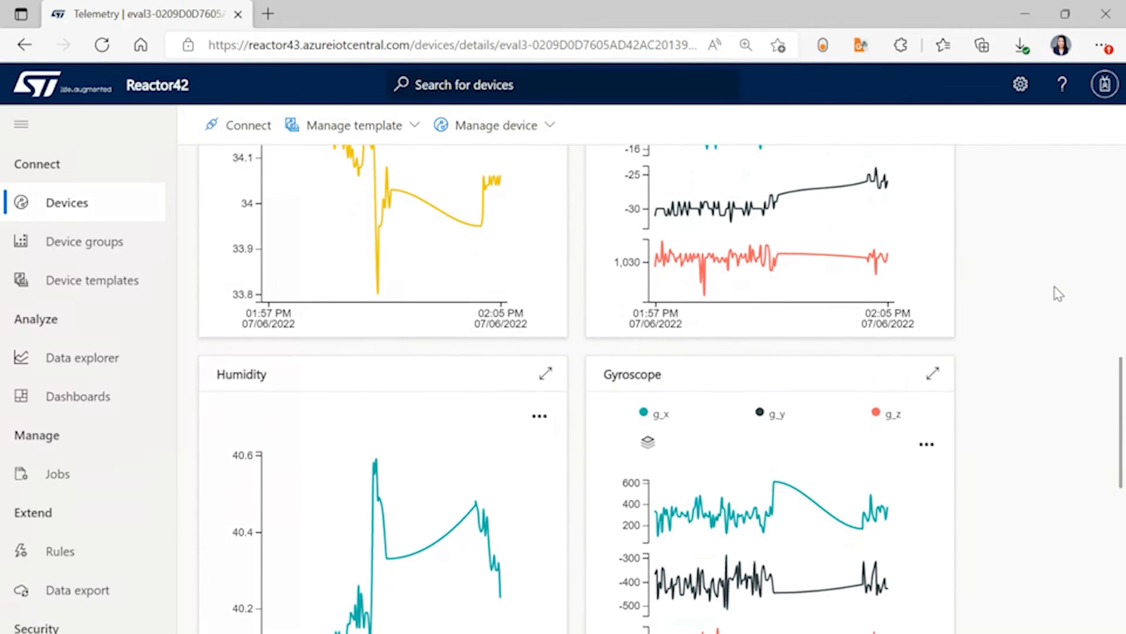
scroll(down, 3)
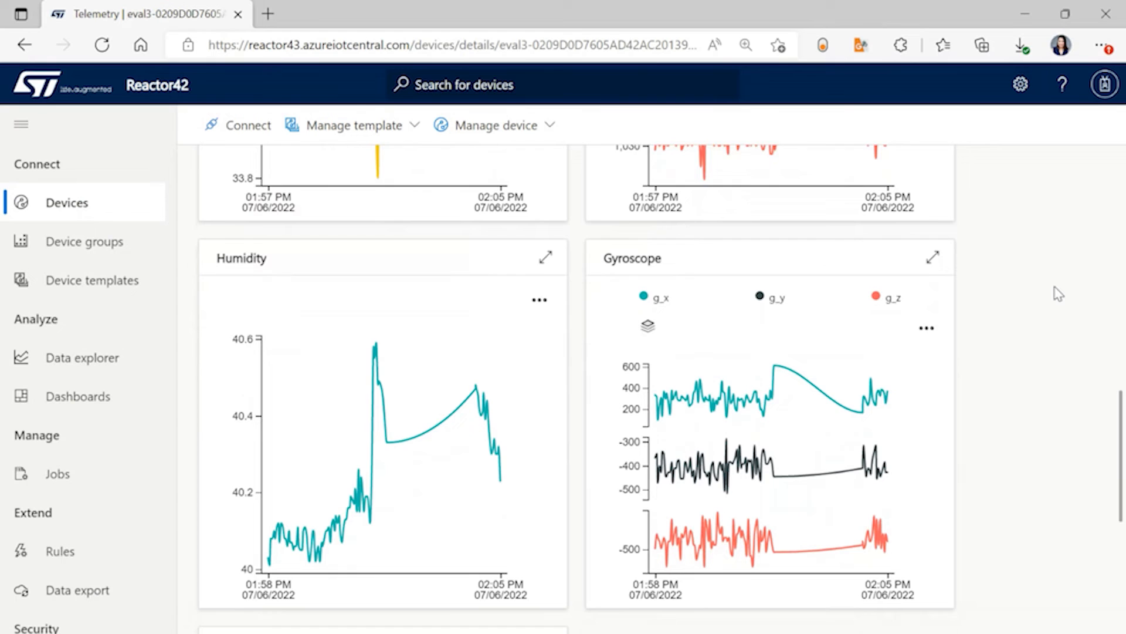
scroll(down, 3)
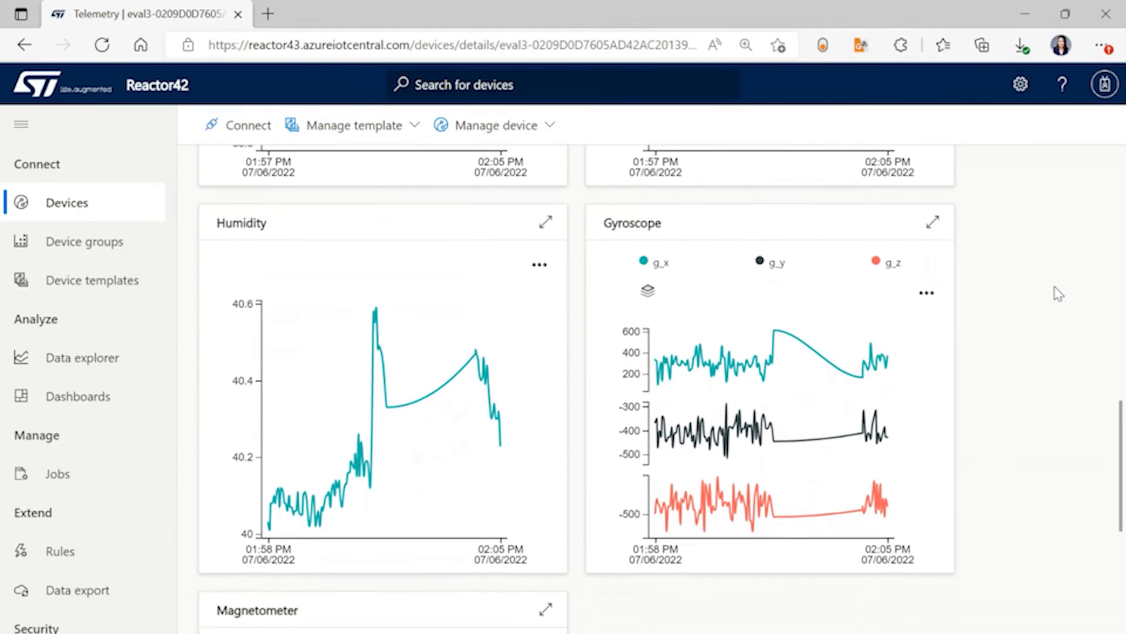
scroll(down, 3)
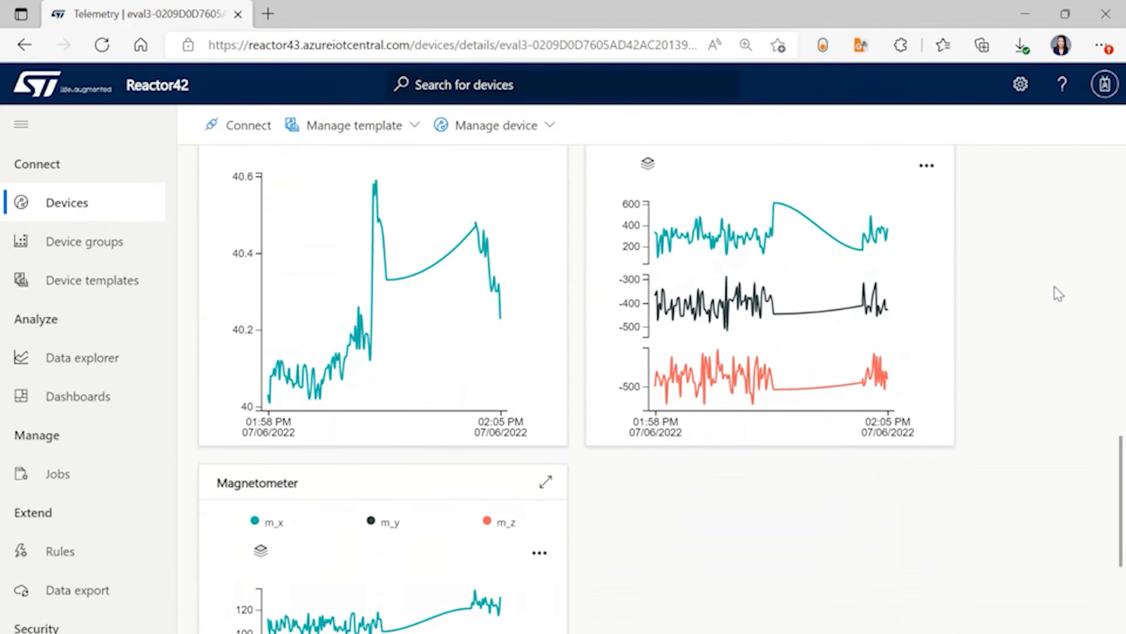
scroll(down, 3)
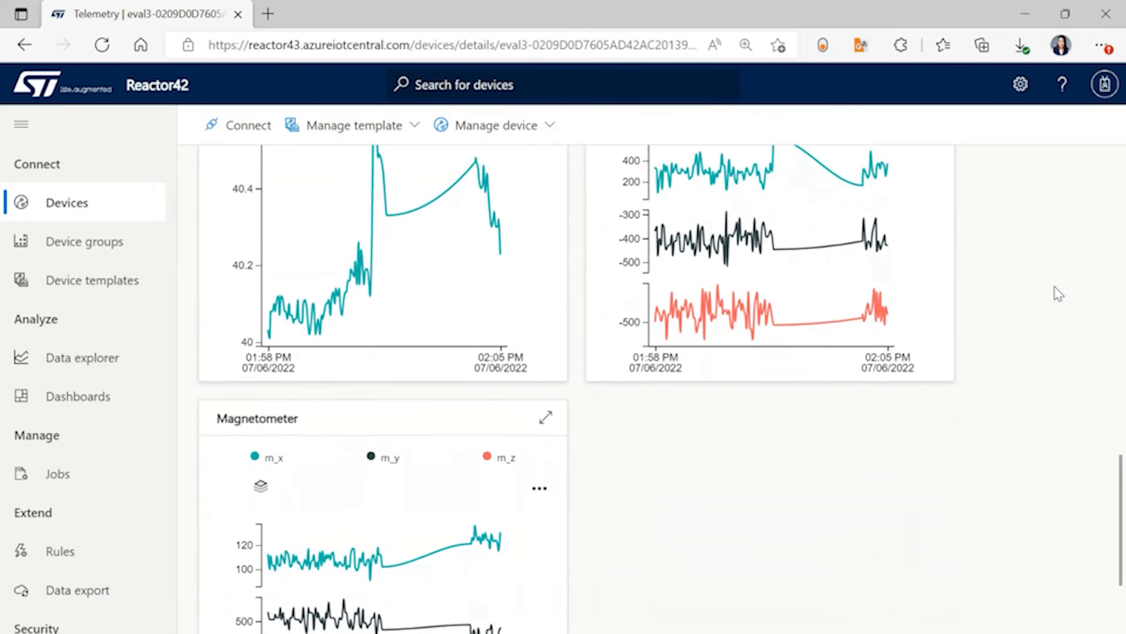
scroll(down, 3)
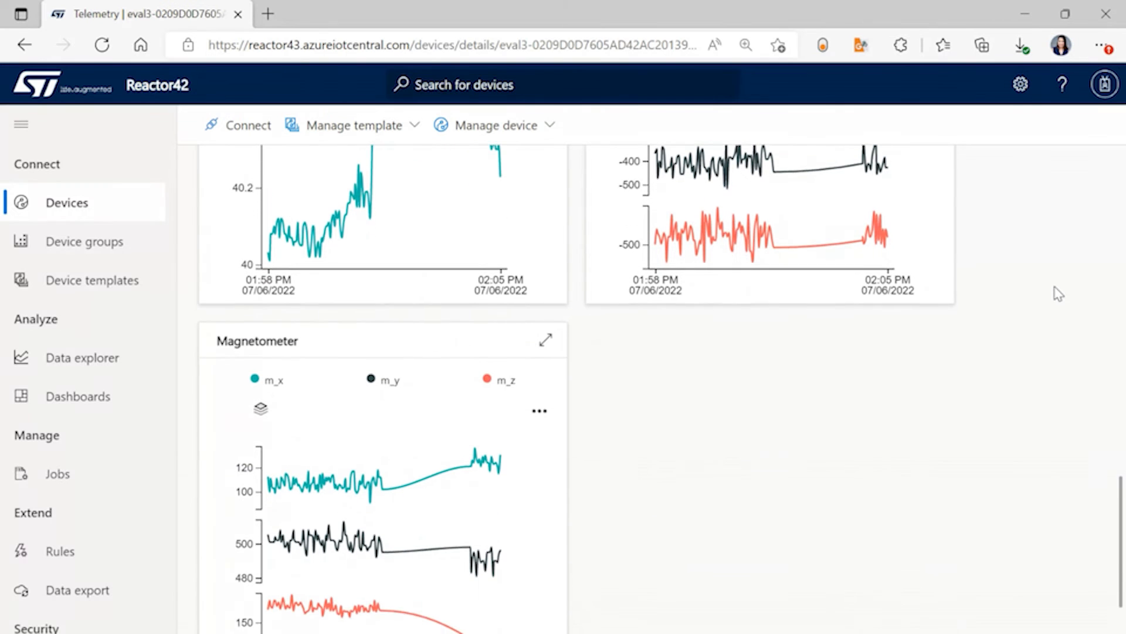
scroll(down, 3)
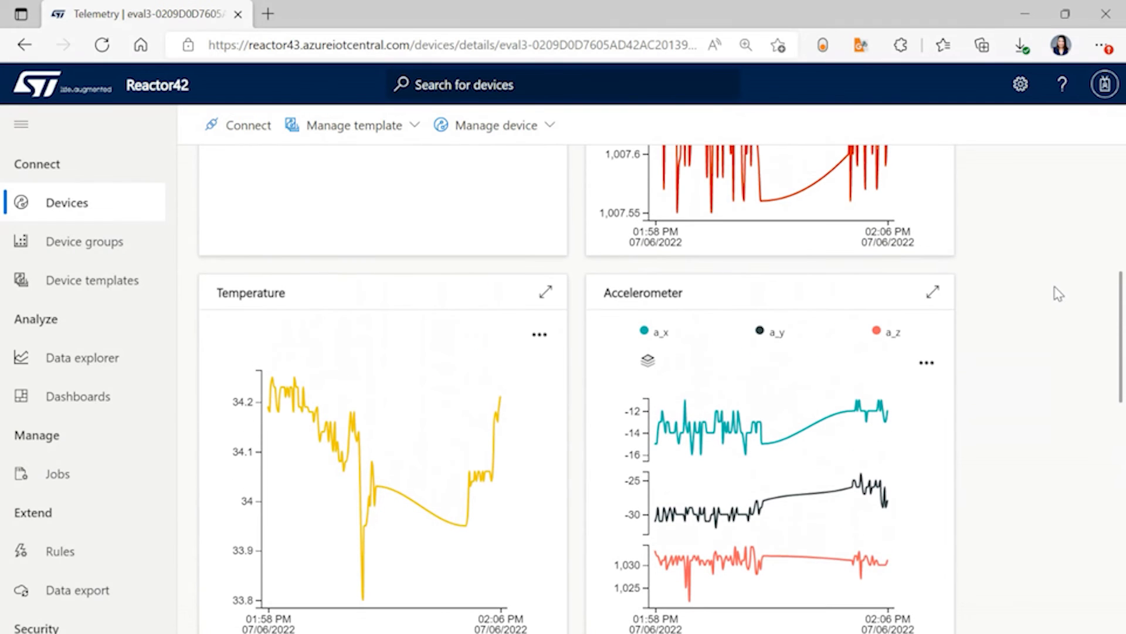
scroll(up, 3)
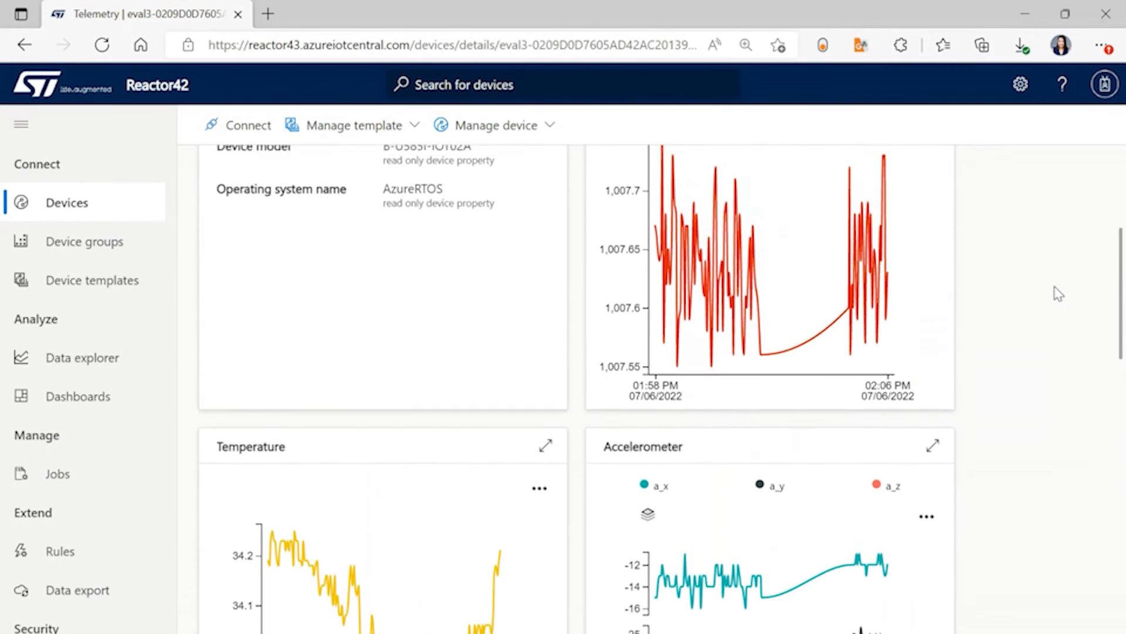
scroll(up, 3)
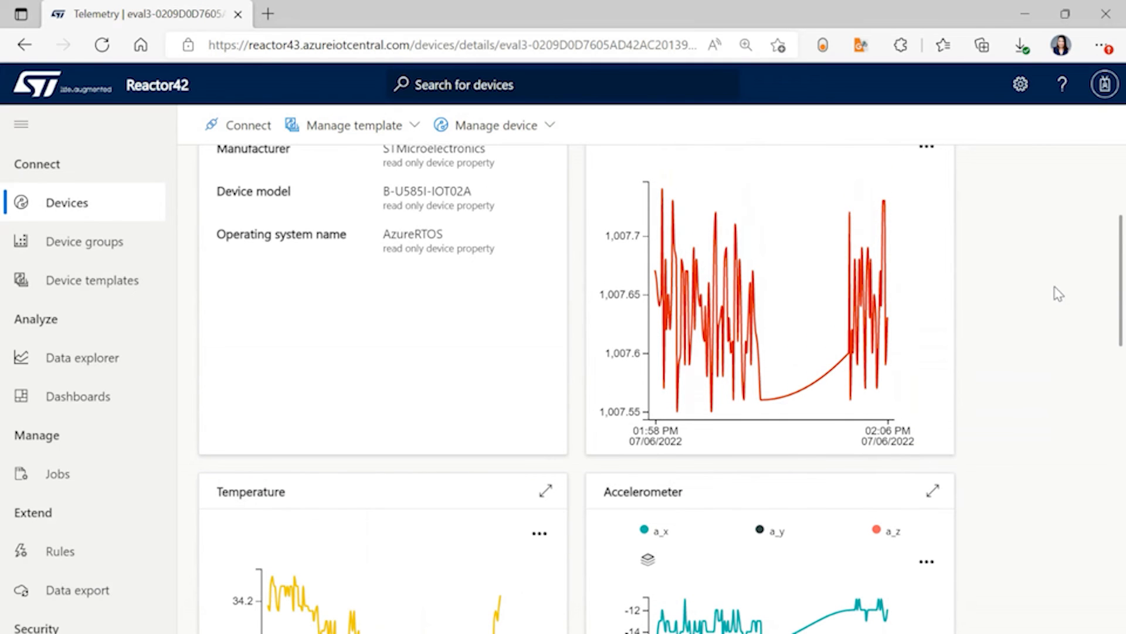
scroll(up, 3)
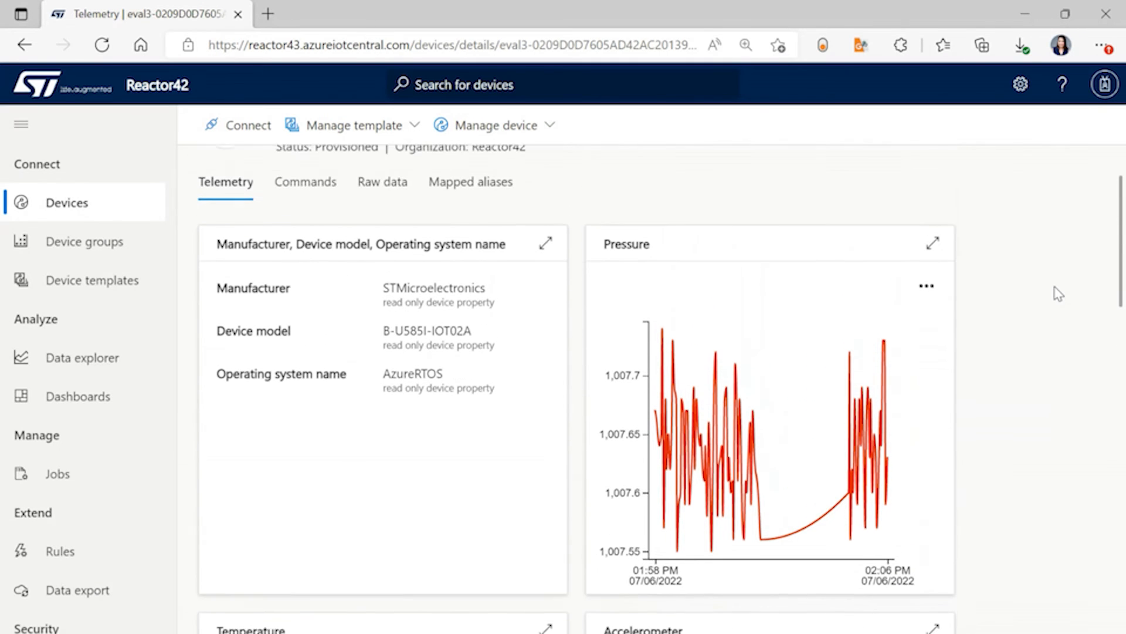
scroll(up, 3)
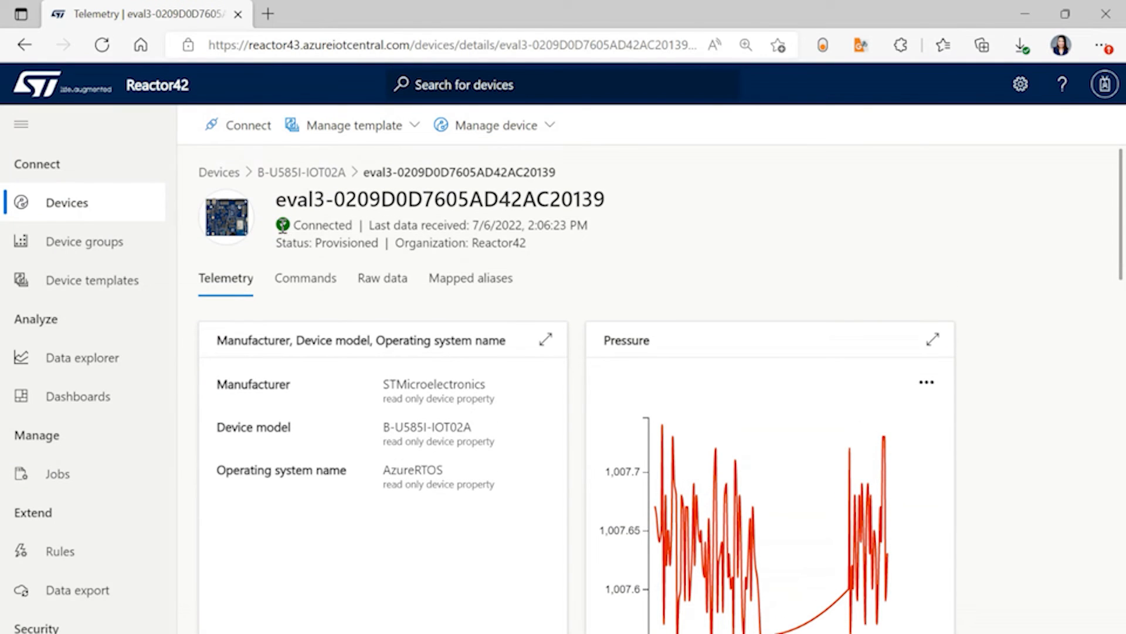
mouse_move(381, 278)
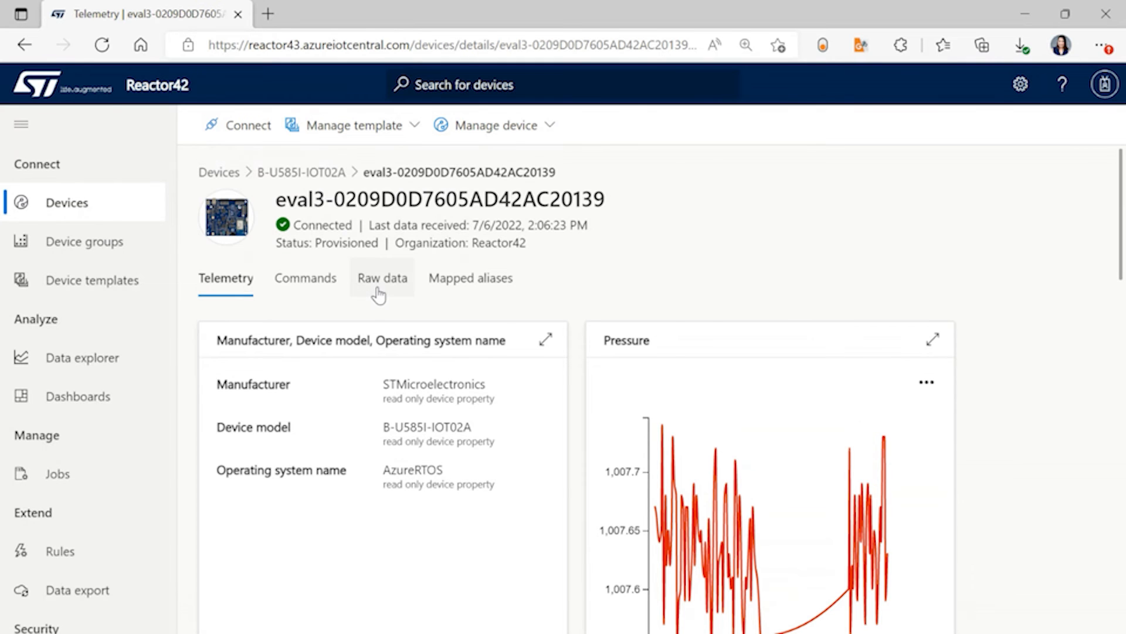
Step: Show the device's Raw data list and expand the newest telemetry message to its acceleration and gyroscope values
click(381, 278)
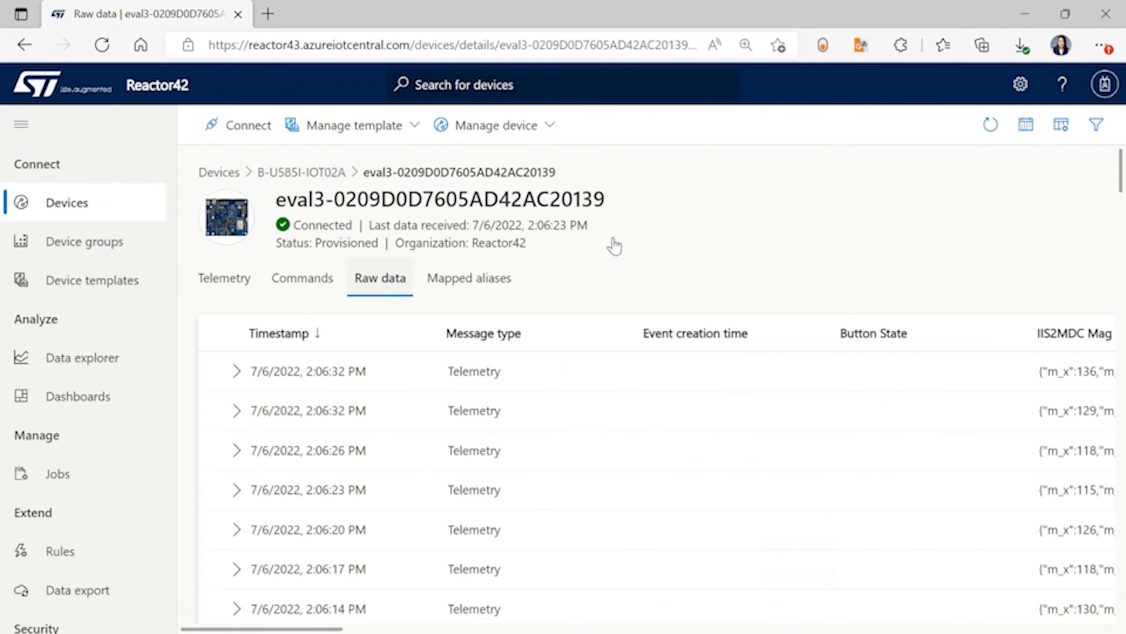
scroll(down, 3)
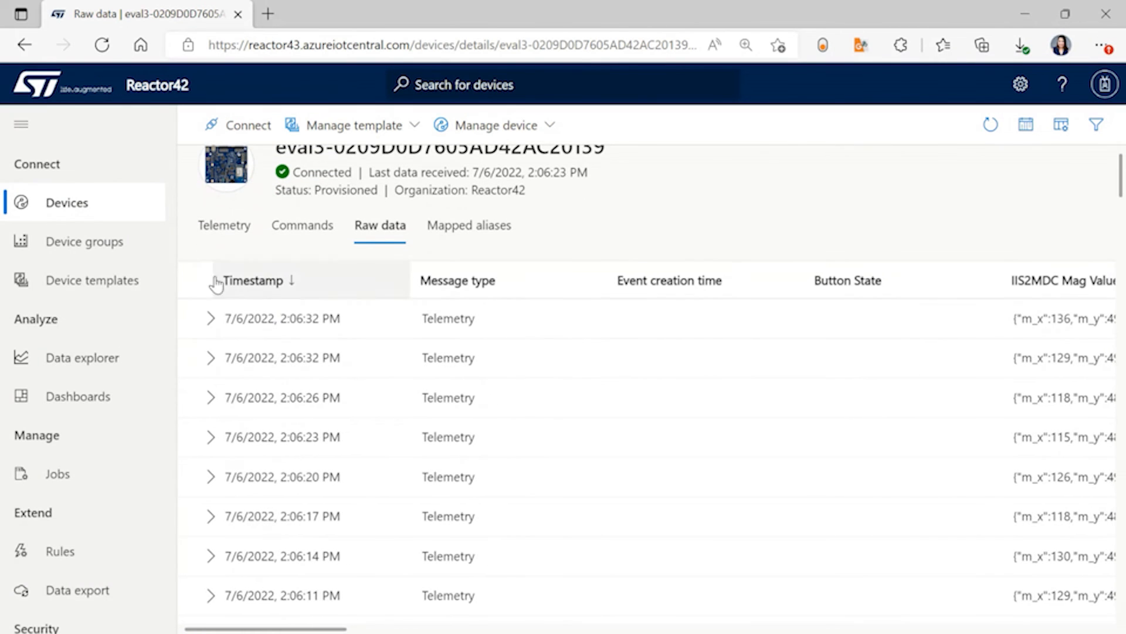
click(210, 318)
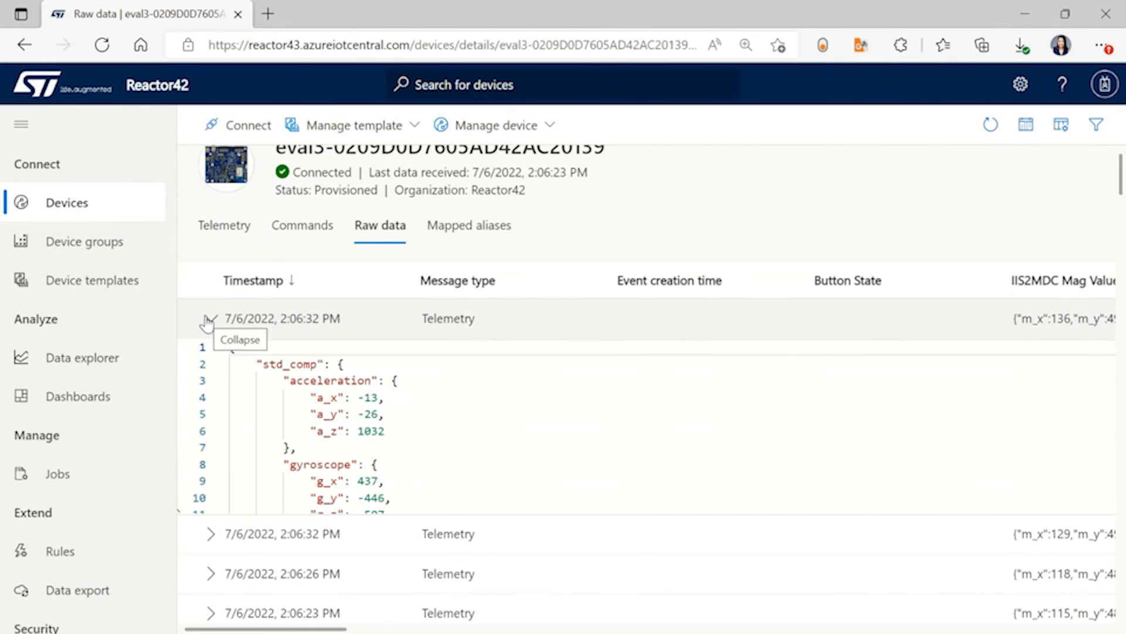